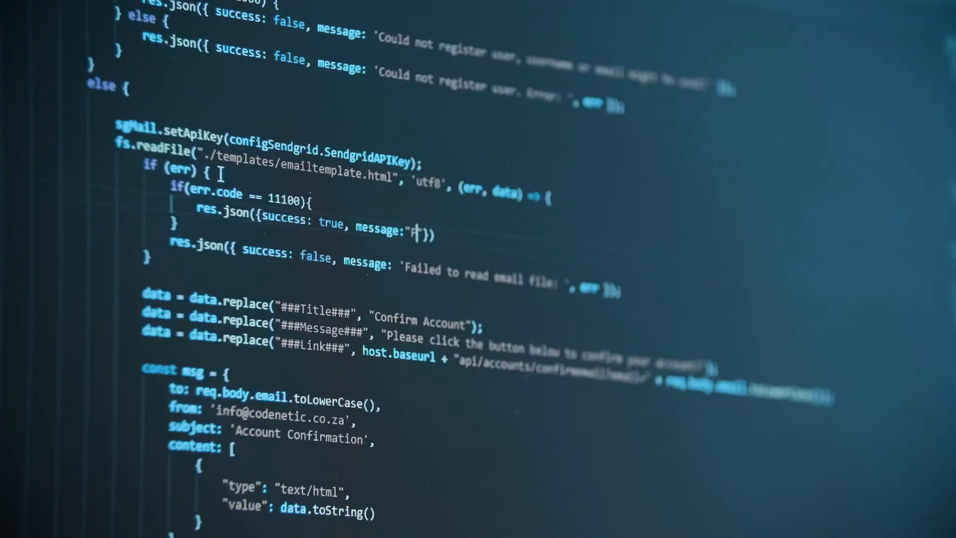
# - Scroll the Python IDE carousel in the search results right twice to see more IDEs
pyautogui.write('Failed wit')
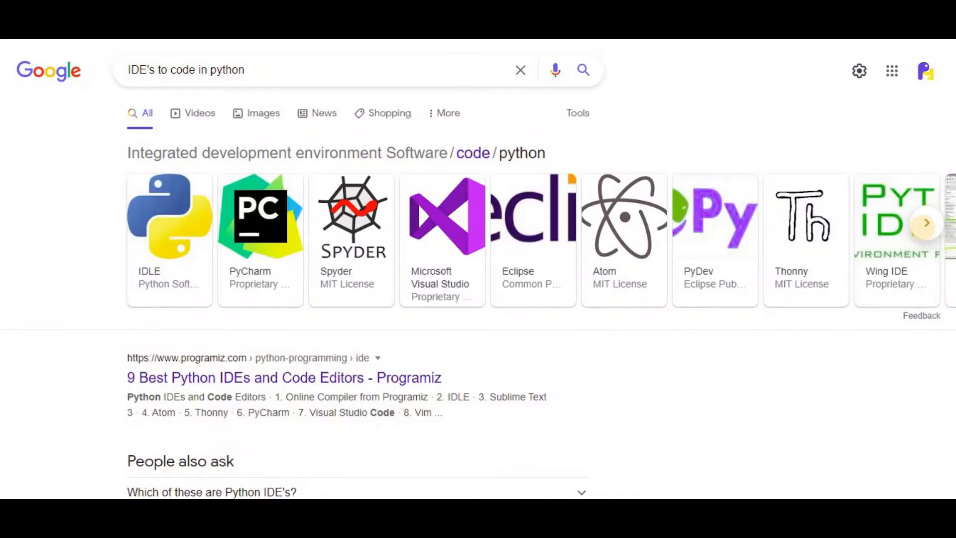
pyautogui.click(925, 222)
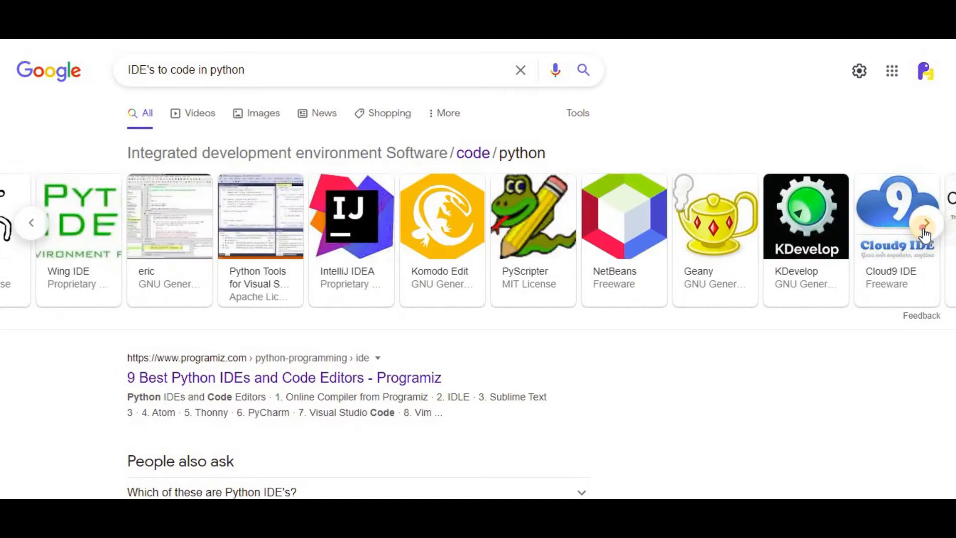
pyautogui.click(926, 223)
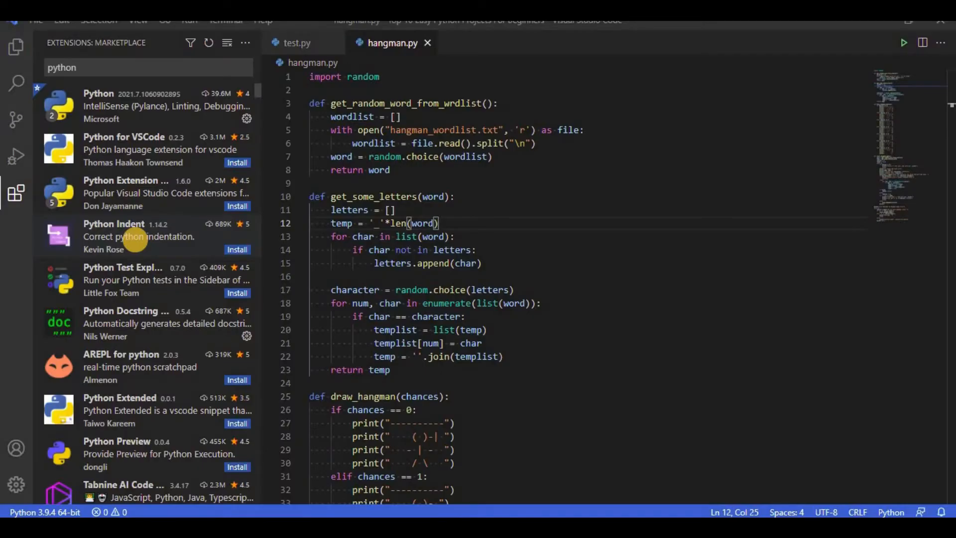
pyautogui.scroll(-3)
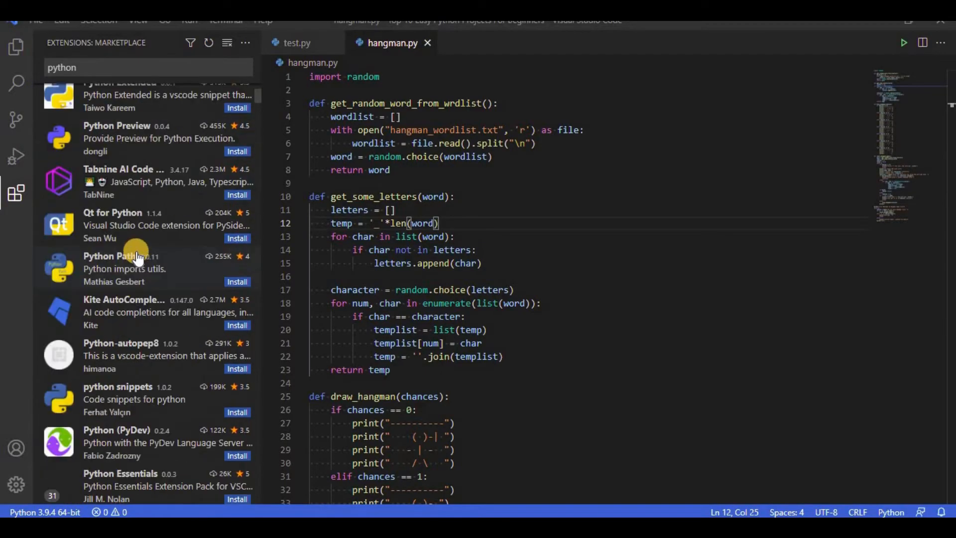
pyautogui.scroll(-3)
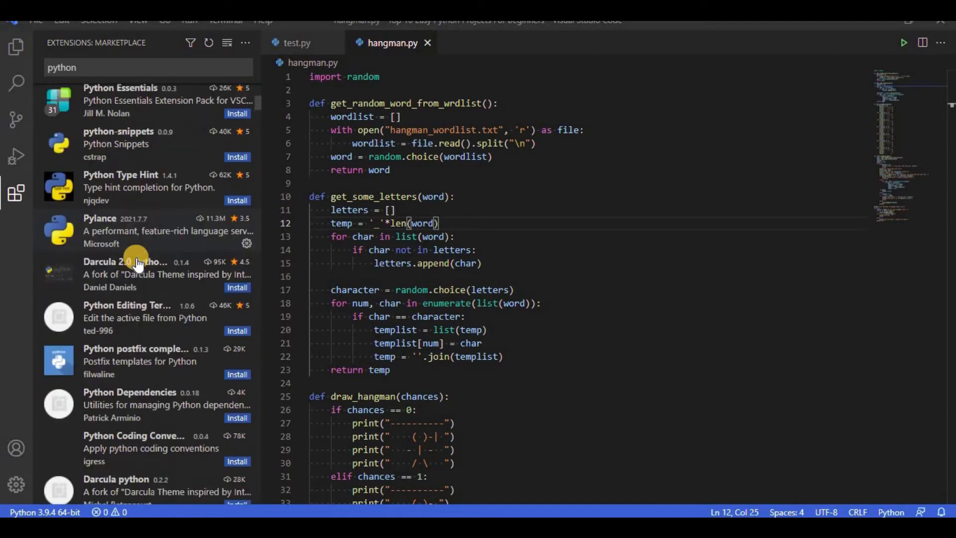
pyautogui.scroll(-3)
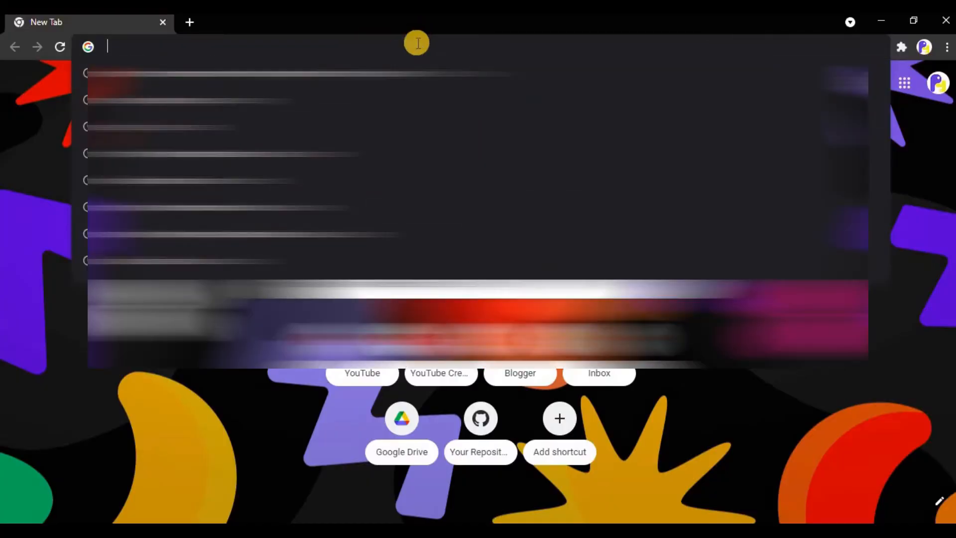
# - Visit python.org's Downloads page and download the Python 3.9.6 Windows installer
pyautogui.write('https://www.python.org')
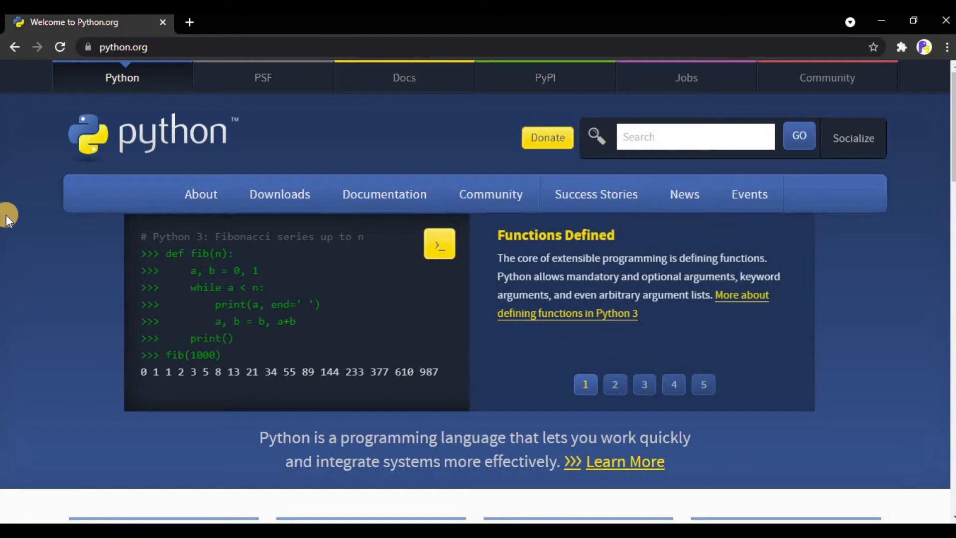
pyautogui.click(280, 193)
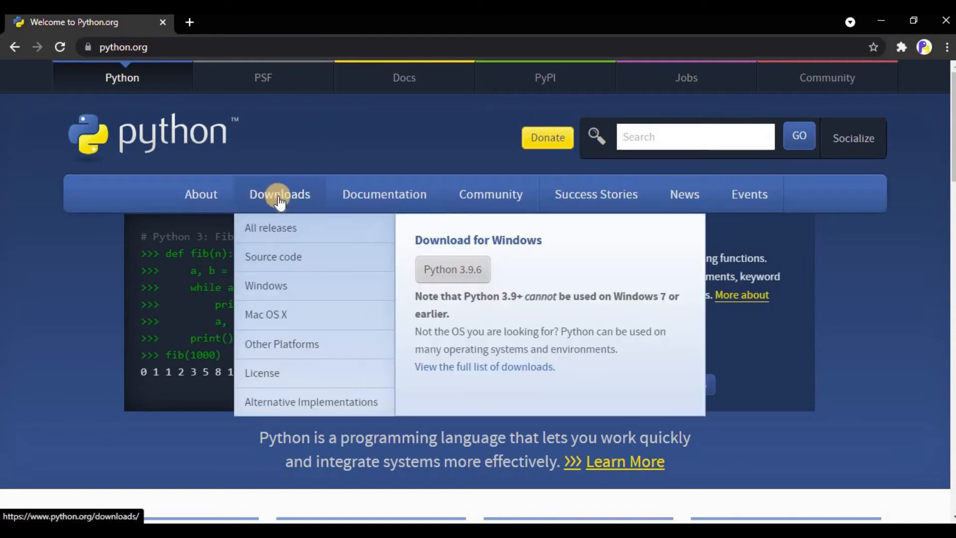
pyautogui.click(279, 194)
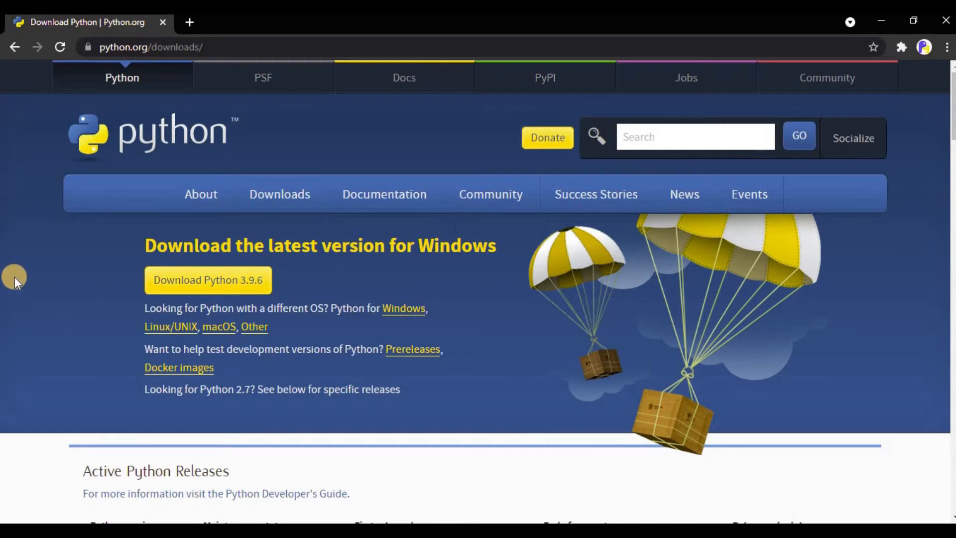
pyautogui.scroll(-3)
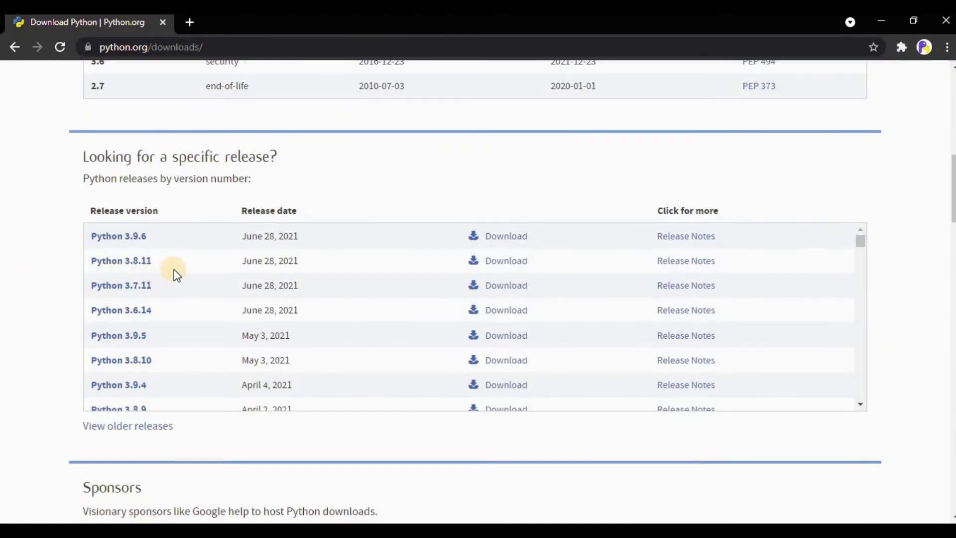
pyautogui.scroll(-3)
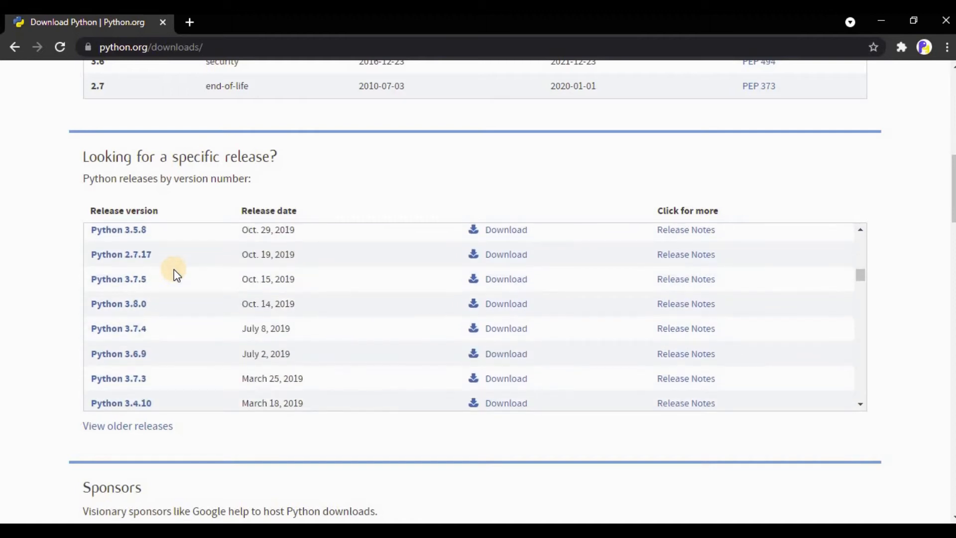
pyautogui.scroll(3)
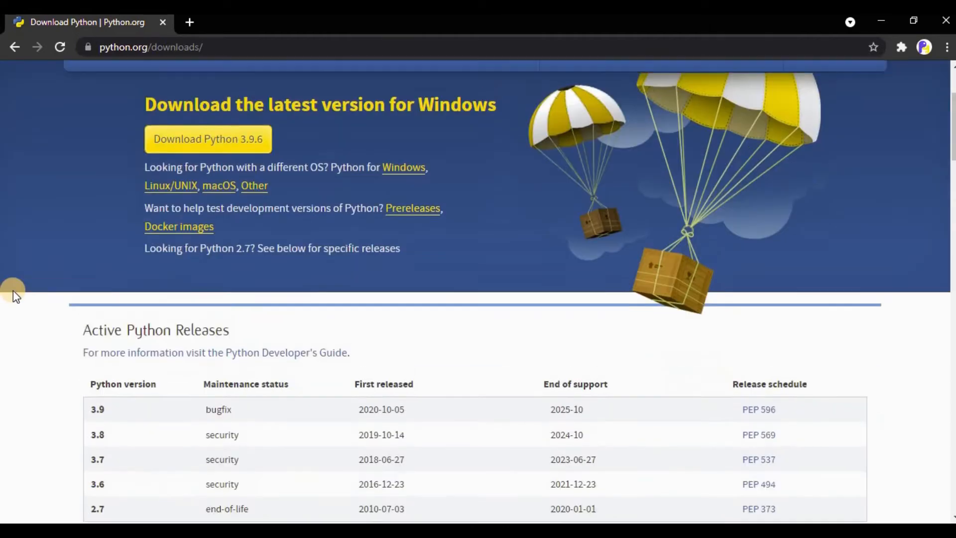
pyautogui.scroll(3)
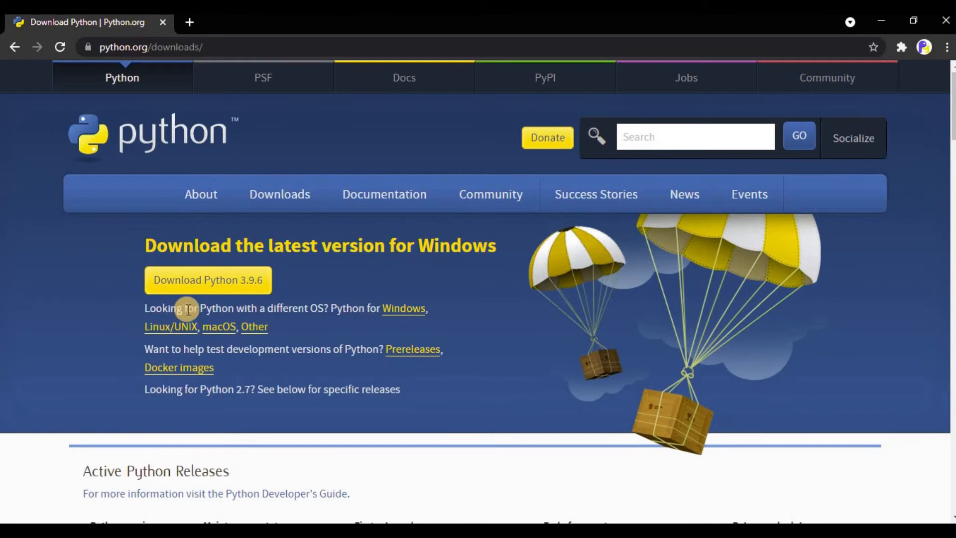
pyautogui.moveTo(312, 289)
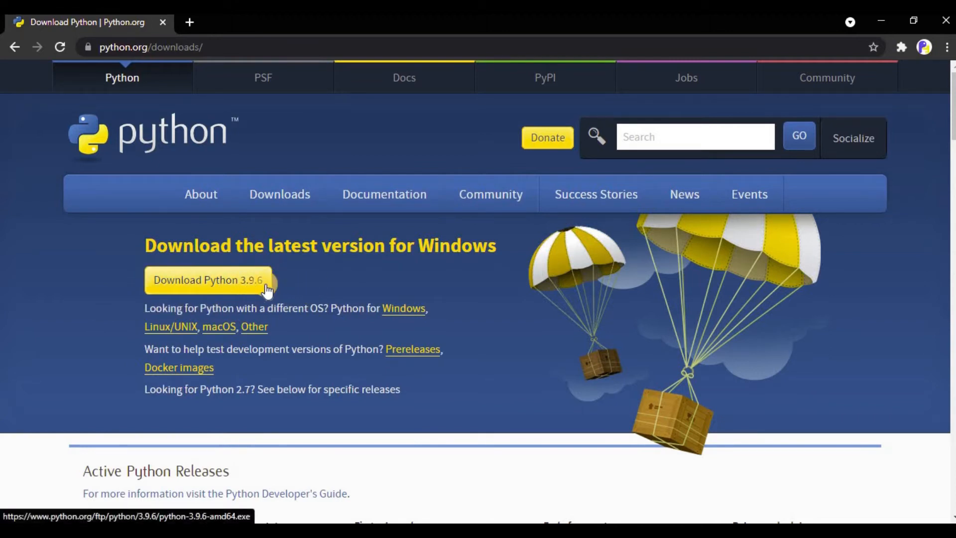
pyautogui.moveTo(348, 282)
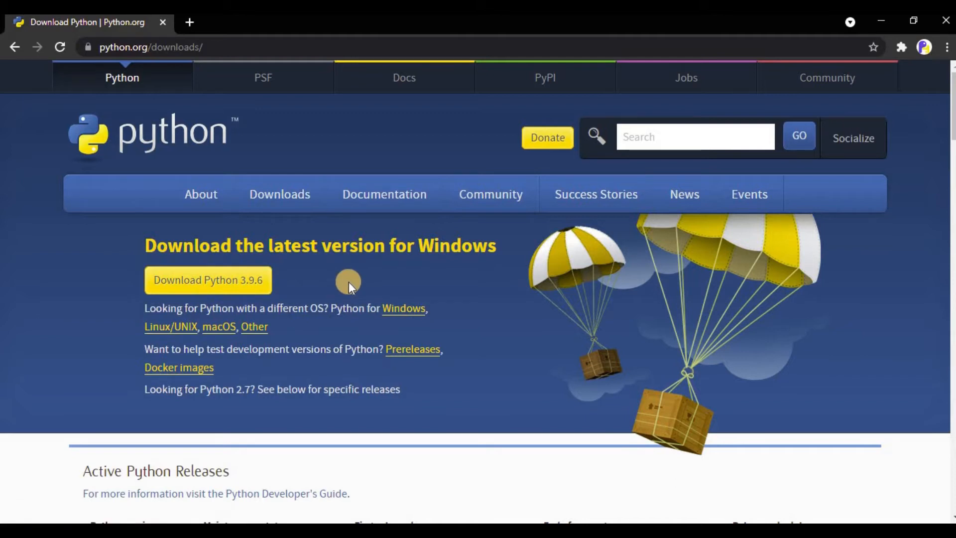
pyautogui.moveTo(304, 284)
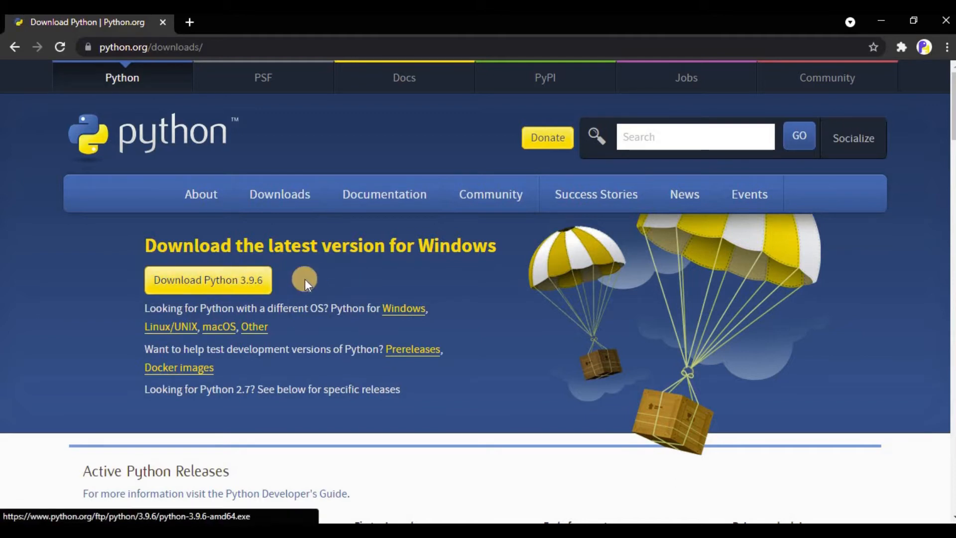
pyautogui.click(207, 280)
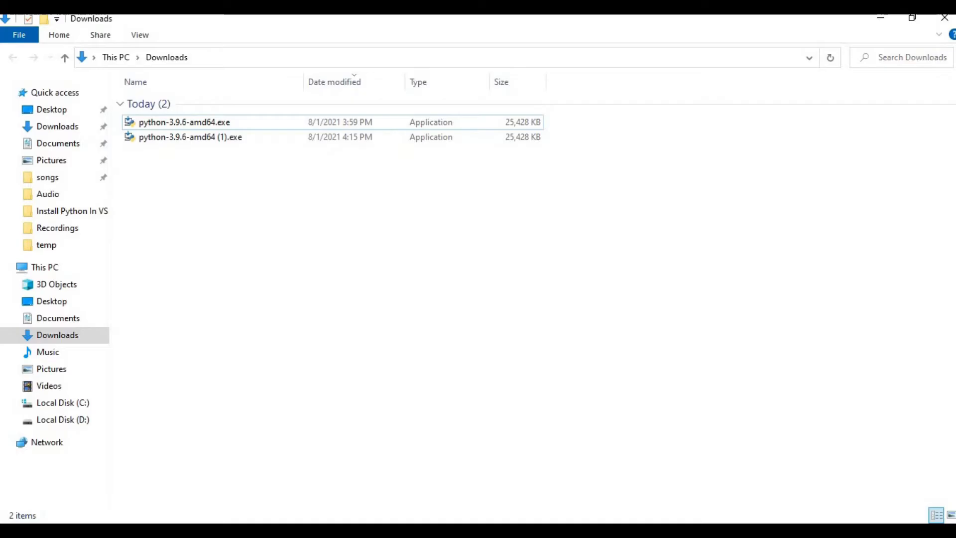
# - Run python-3.9.6-amd64.exe from Downloads with 'Add Python 3.9 to PATH' ticked
pyautogui.click(183, 122)
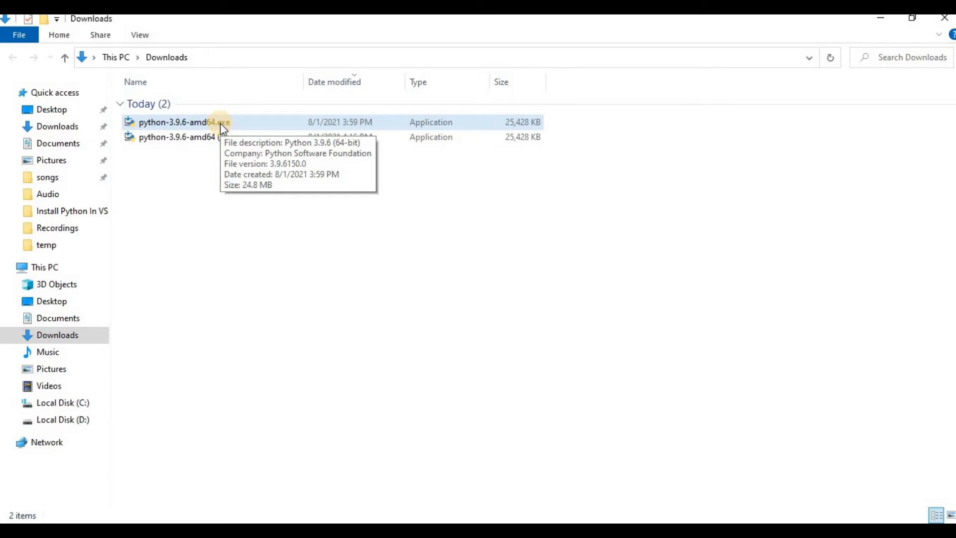
pyautogui.click(184, 122)
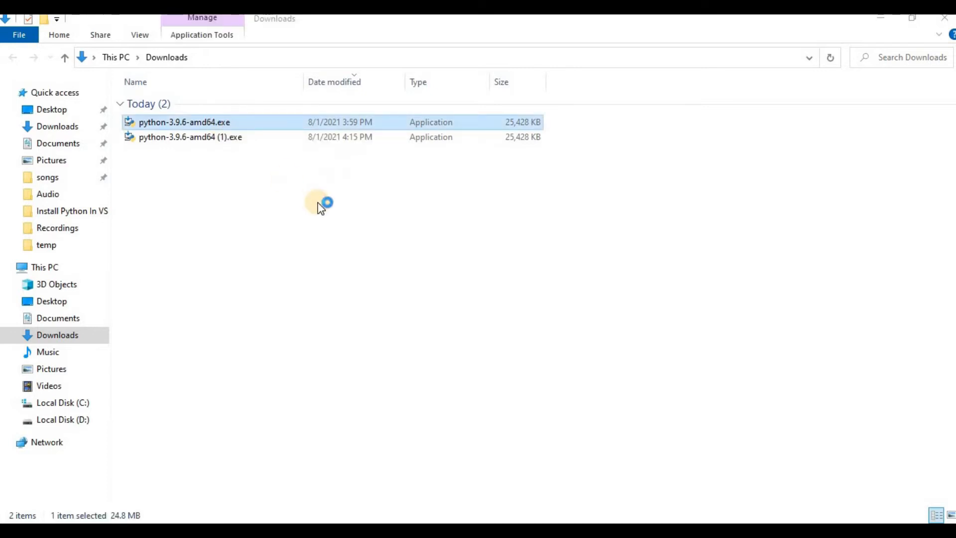
pyautogui.doubleClick(184, 122)
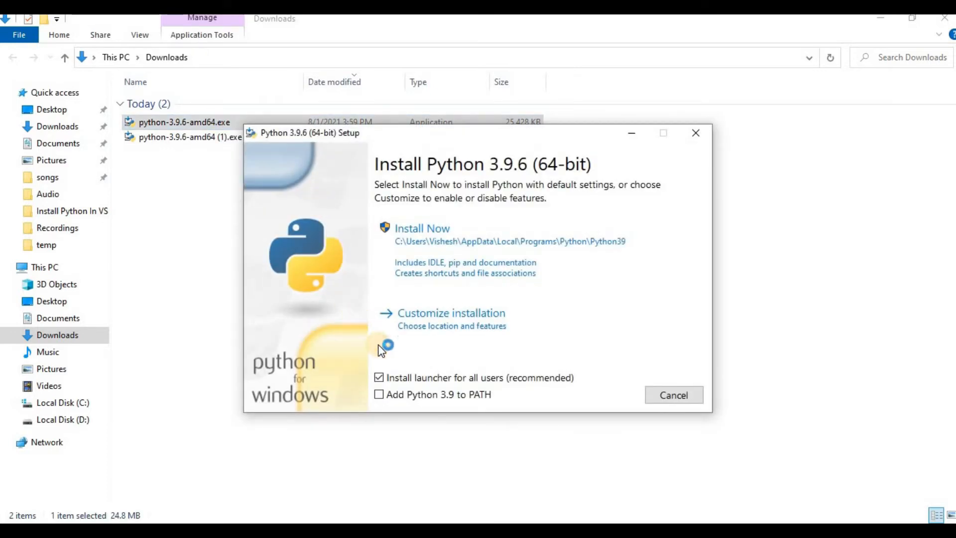
pyautogui.moveTo(389, 356)
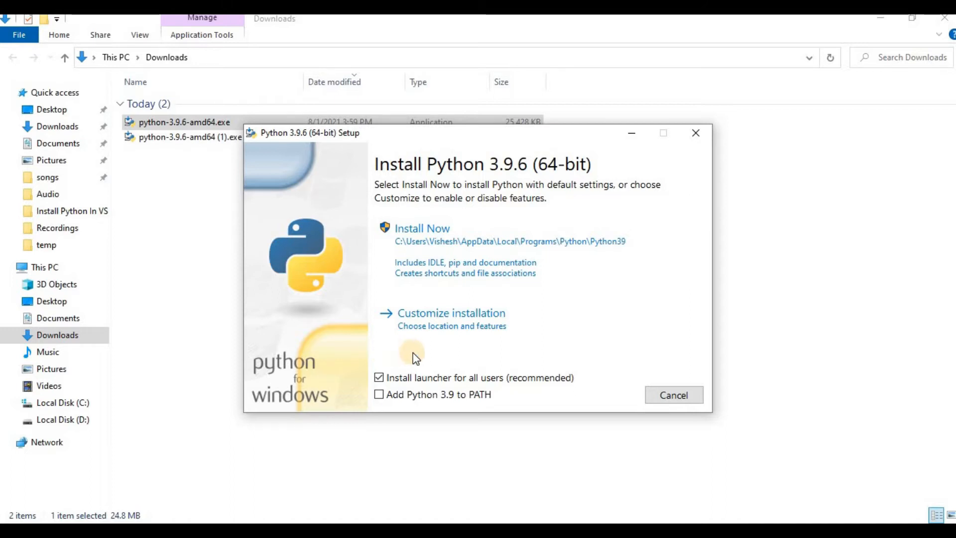
pyautogui.moveTo(378, 395)
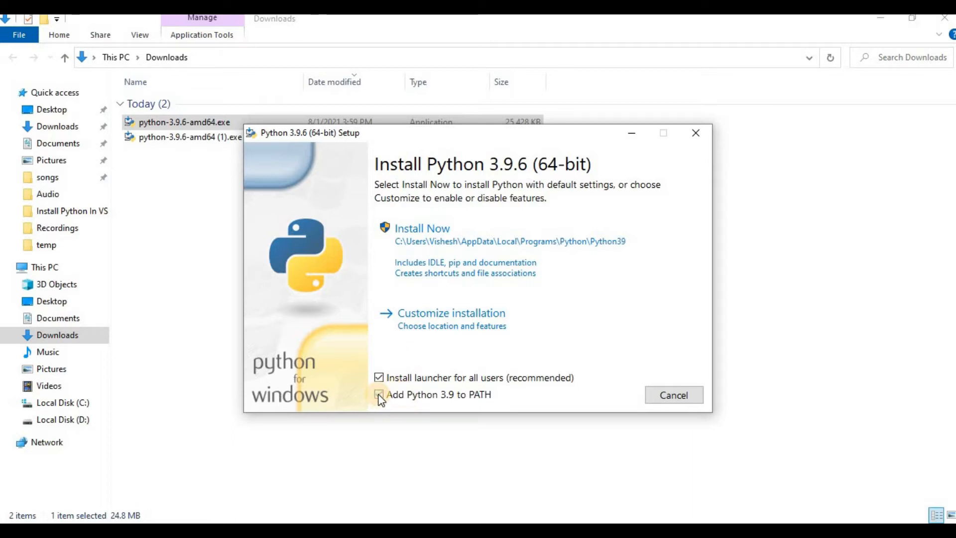
pyautogui.click(378, 394)
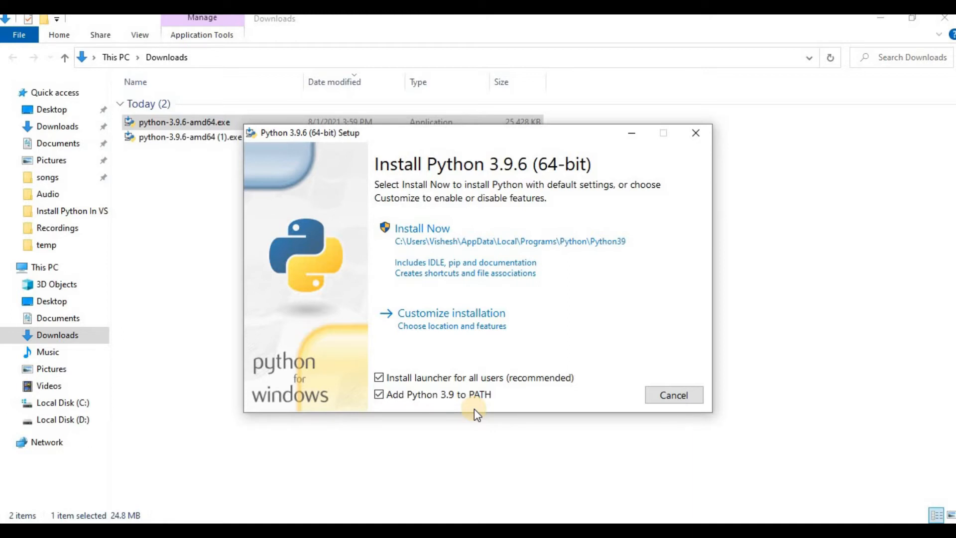
pyautogui.moveTo(490, 412)
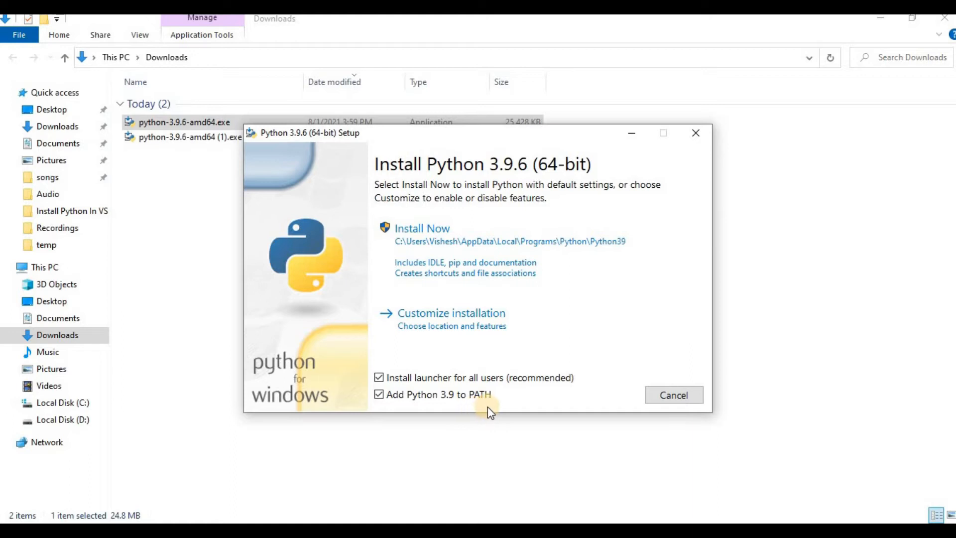
pyautogui.moveTo(514, 413)
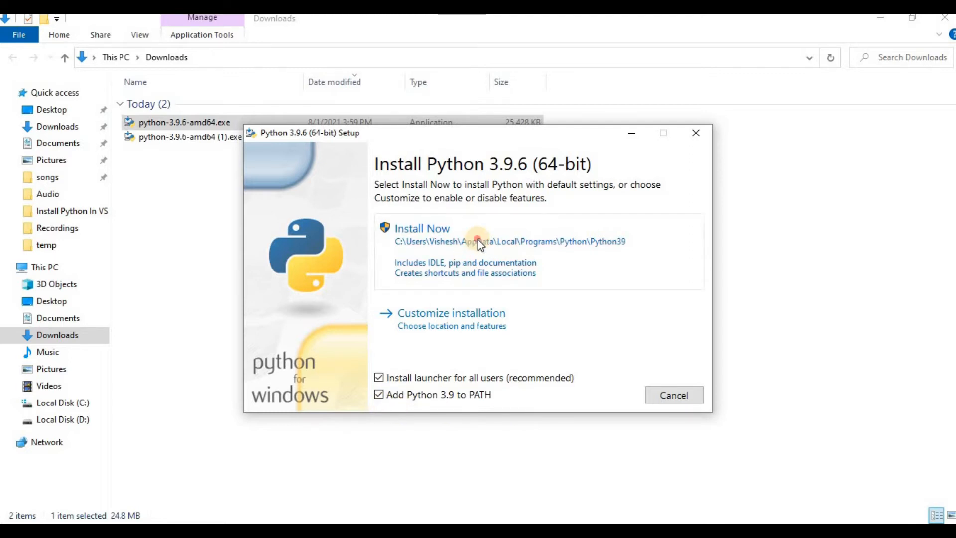
# - Start the Python 3.9.6 installation with default settings
pyautogui.click(421, 228)
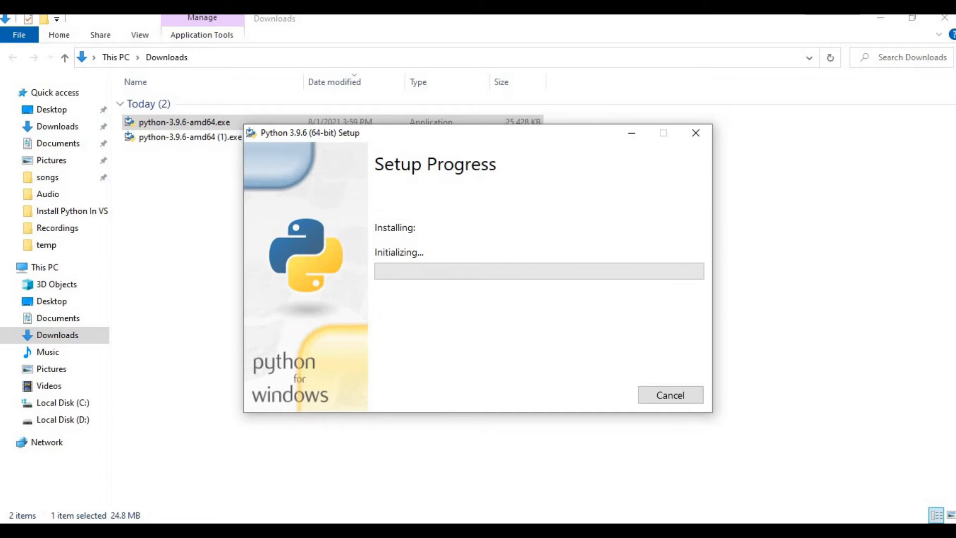
pyautogui.moveTo(561, 226)
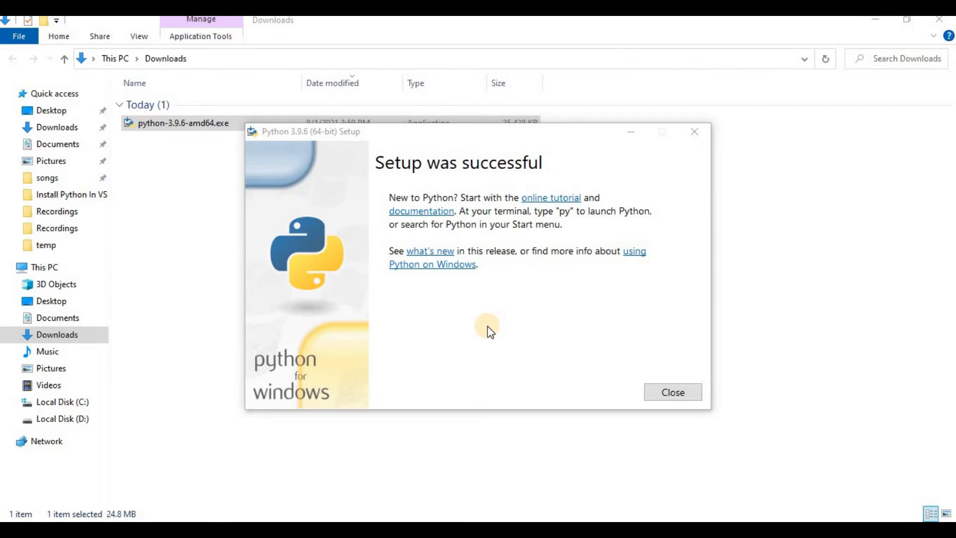
pyautogui.moveTo(395, 287)
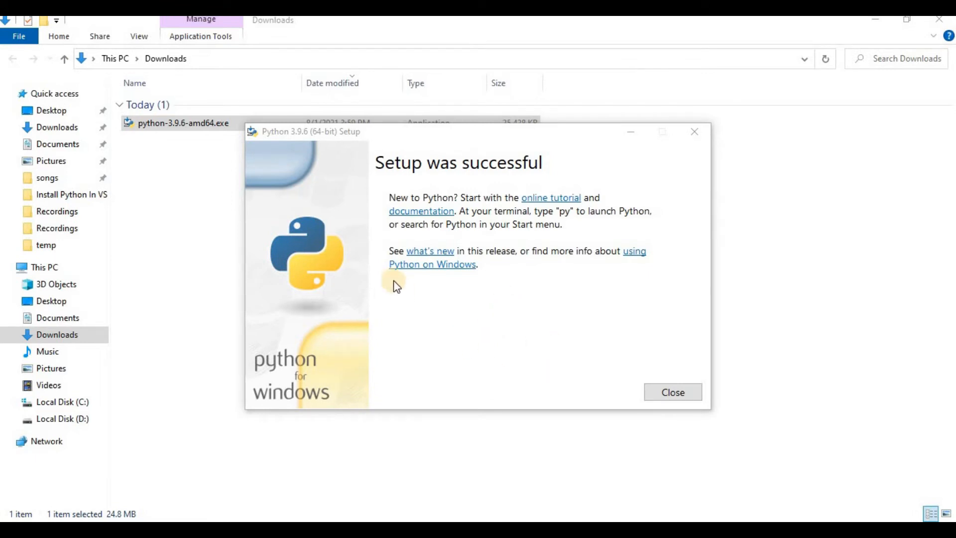
pyautogui.moveTo(621, 318)
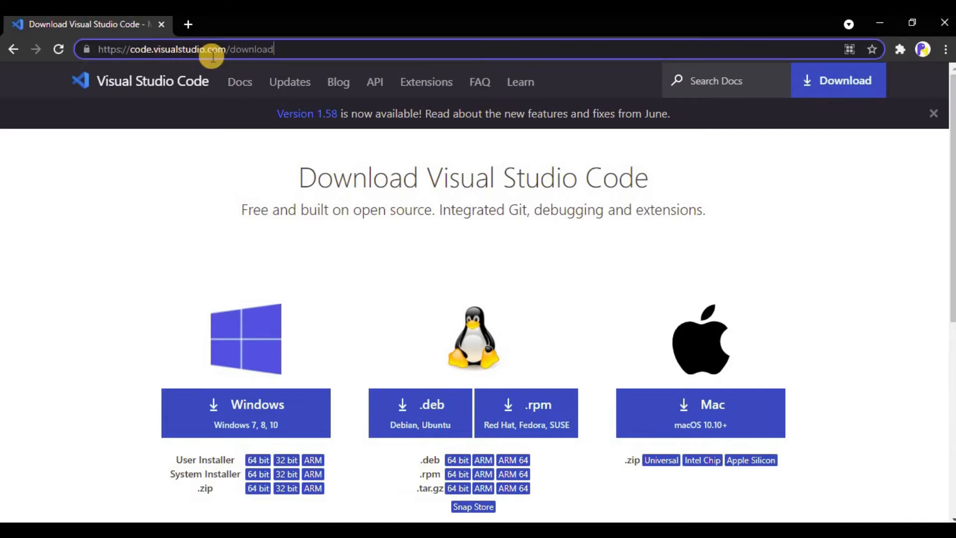
pyautogui.moveTo(141, 237)
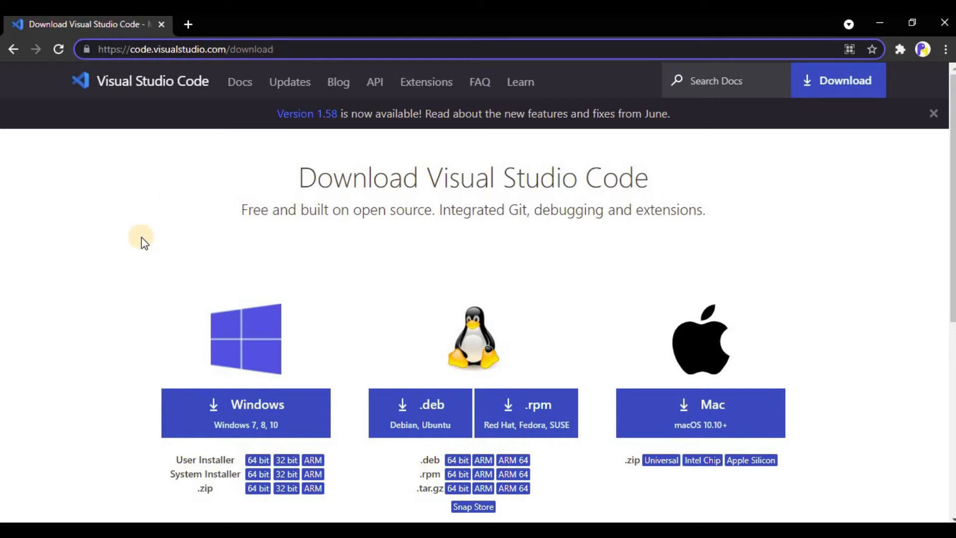
pyautogui.moveTo(752, 188)
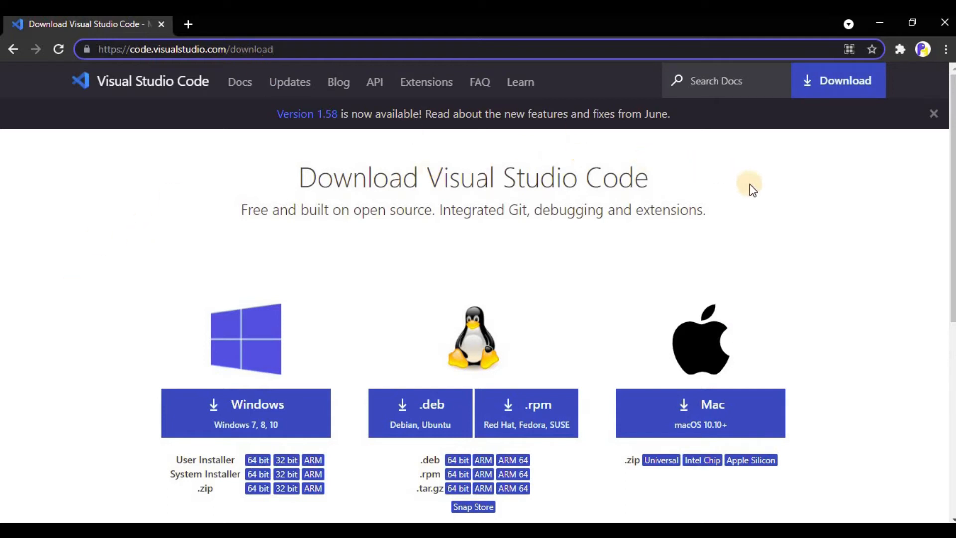
pyautogui.moveTo(619, 238)
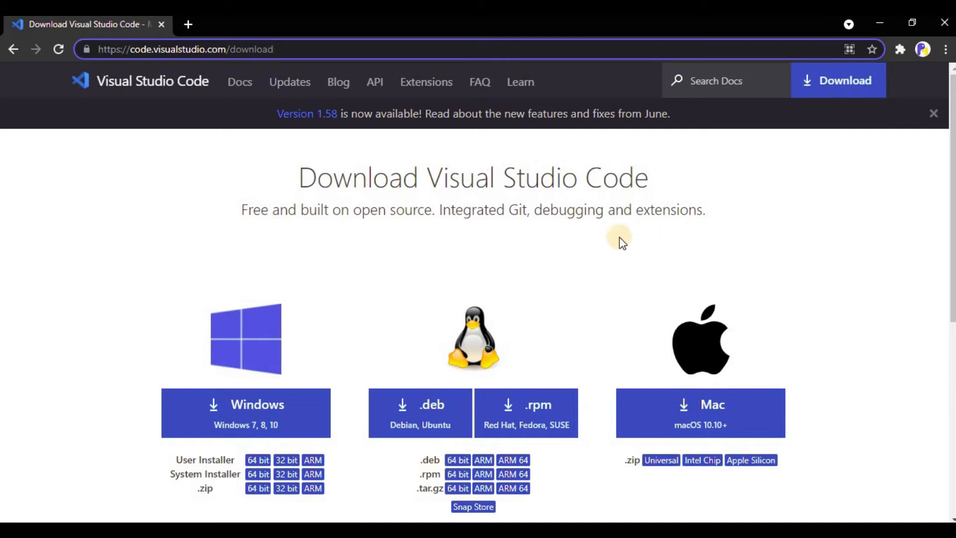
pyautogui.moveTo(542, 420)
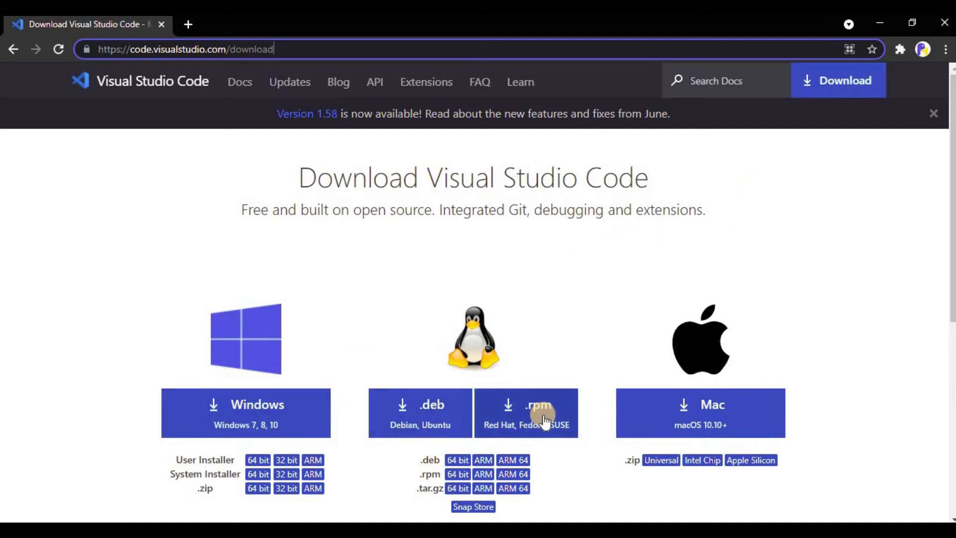
pyautogui.moveTo(299, 326)
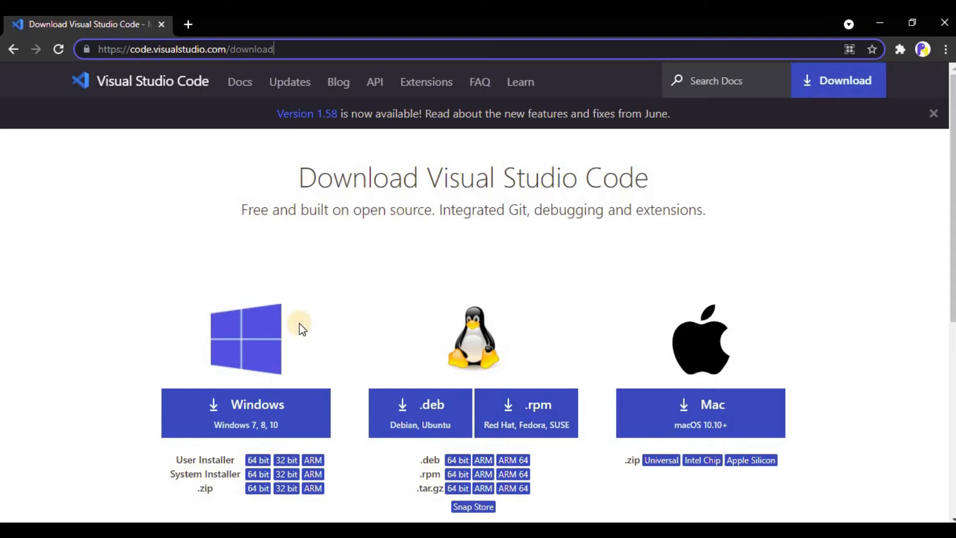
pyautogui.moveTo(269, 421)
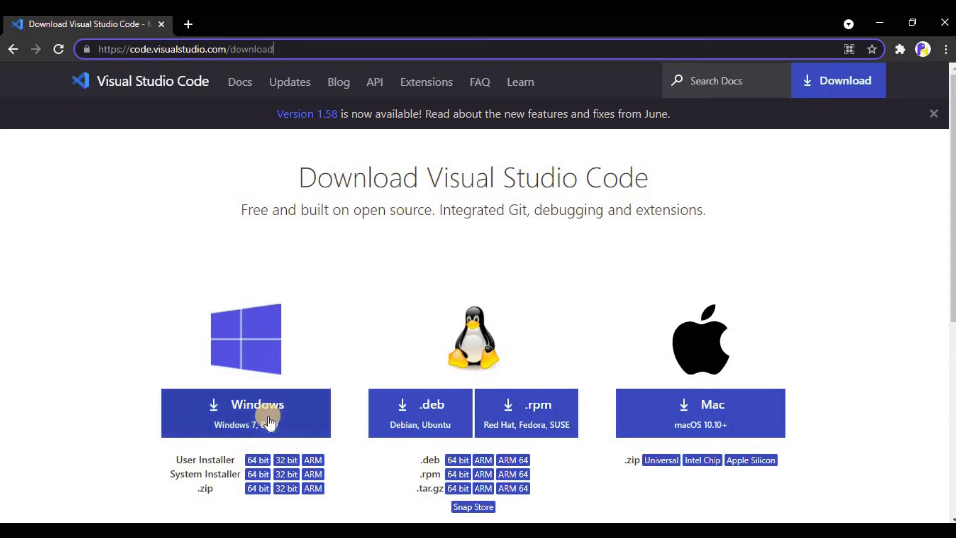
# - Download the VS Code installer for Windows 7, 8, 10 from code.visualstudio.com
pyautogui.click(246, 413)
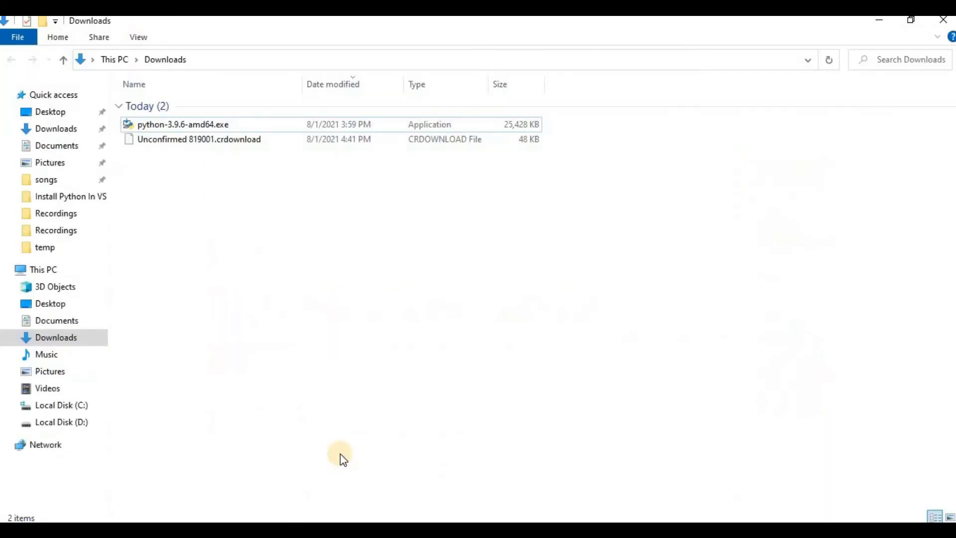
pyautogui.moveTo(261, 171)
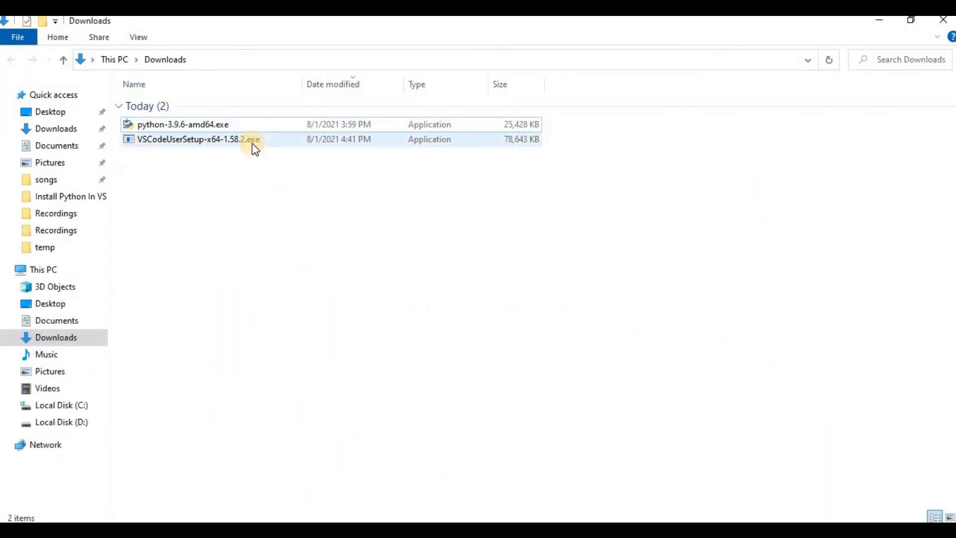
# - Run VSCodeUserSetup-x64-1.58.2.exe, accept the license, and keep default install and Start Menu folders
pyautogui.doubleClick(190, 139)
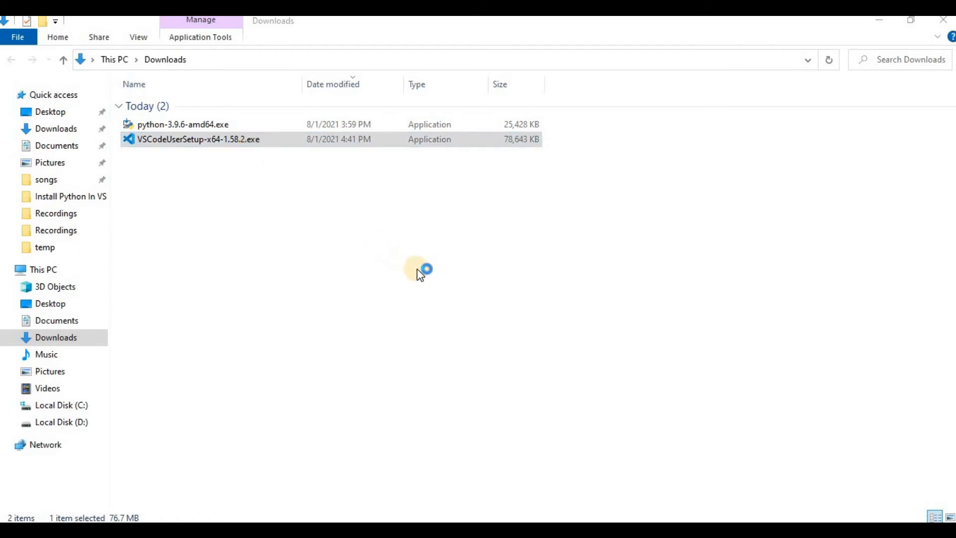
pyautogui.doubleClick(198, 139)
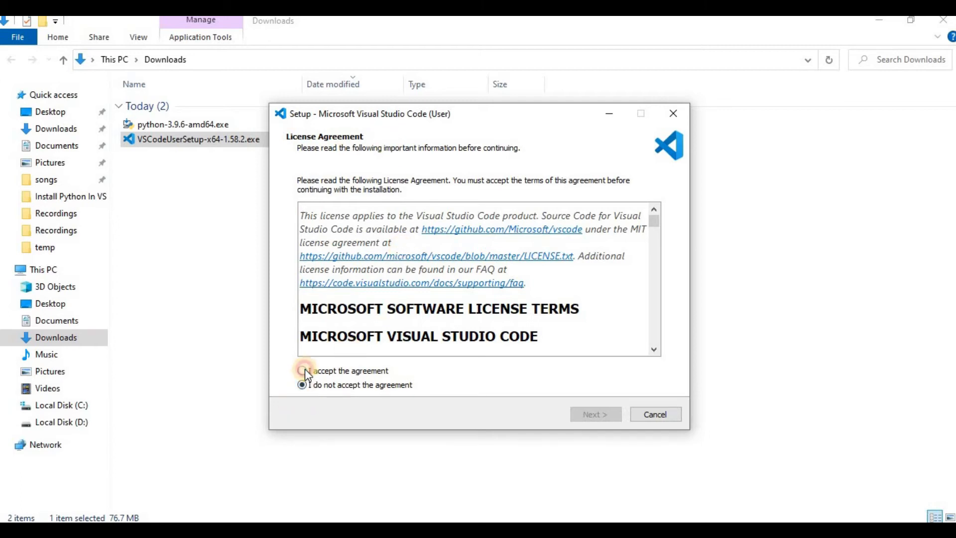
pyautogui.click(303, 370)
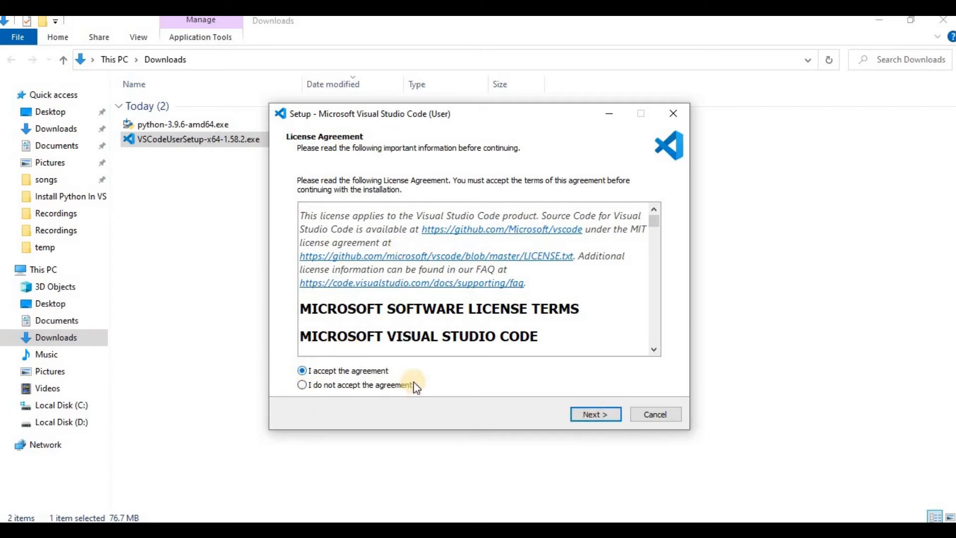
pyautogui.click(594, 414)
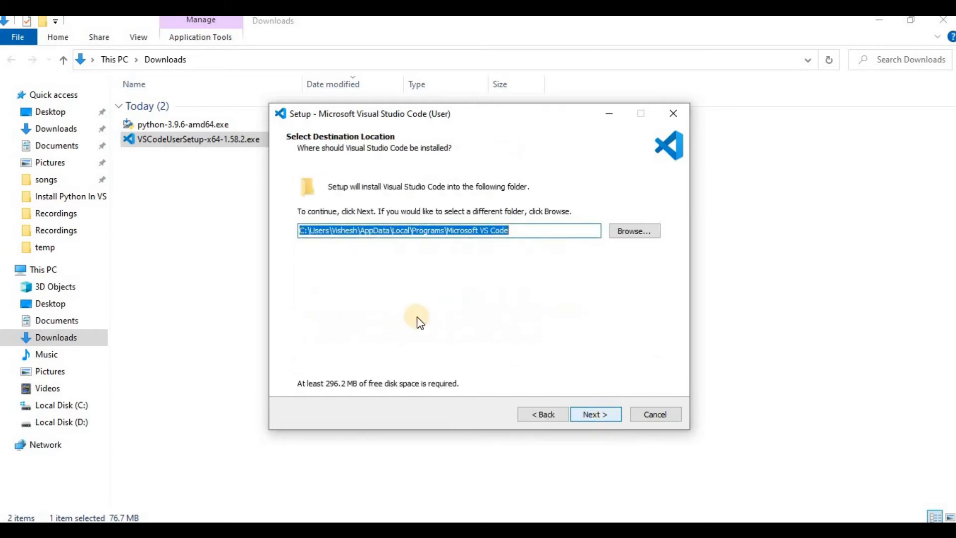
pyautogui.moveTo(526, 247)
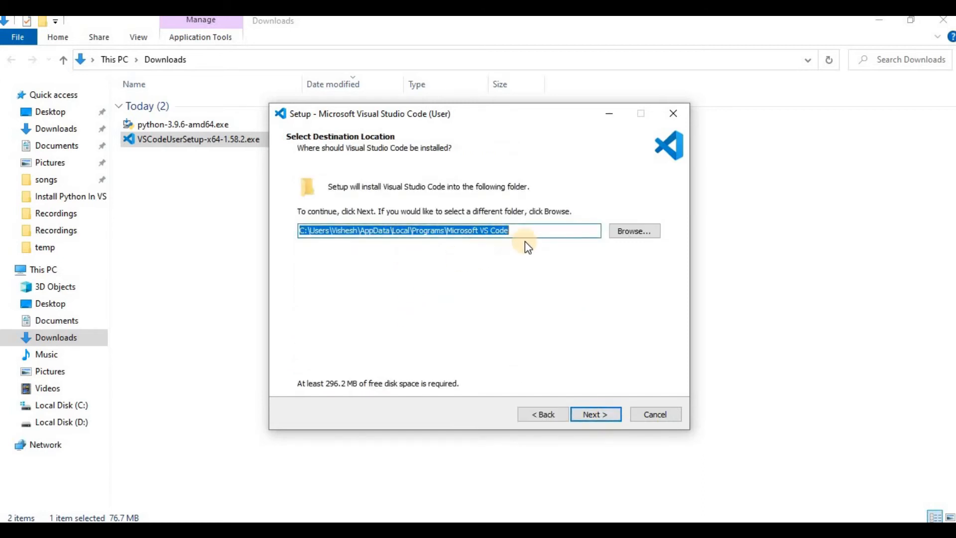
pyautogui.moveTo(505, 255)
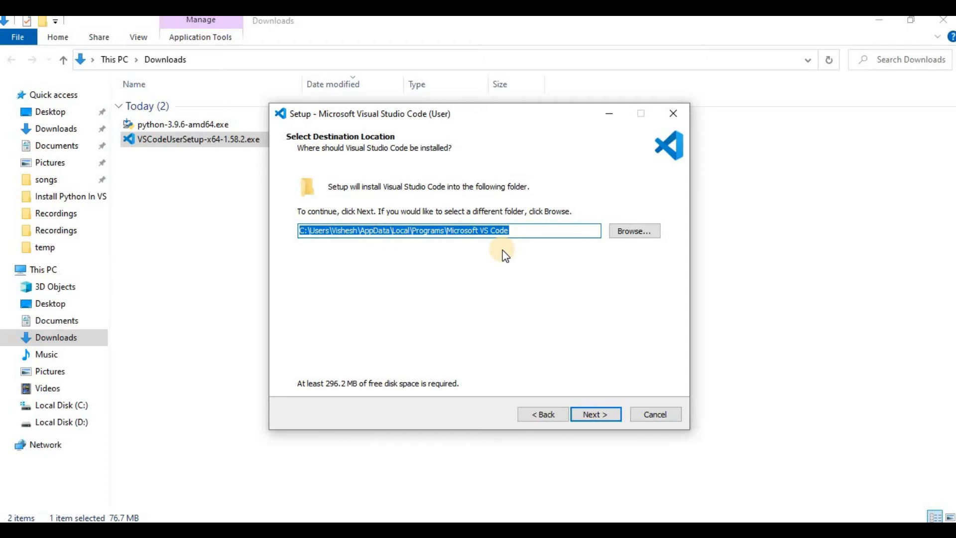
pyautogui.moveTo(595, 414)
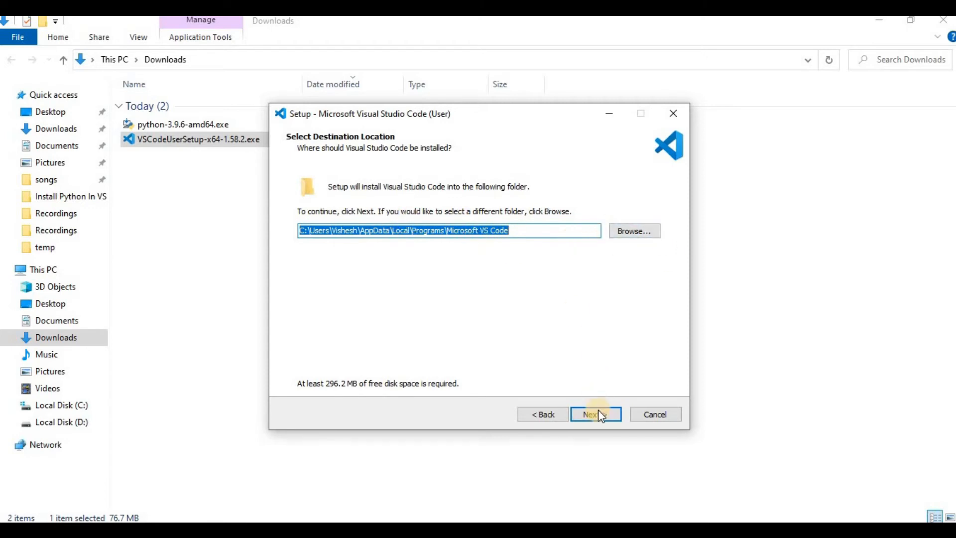
pyautogui.click(595, 413)
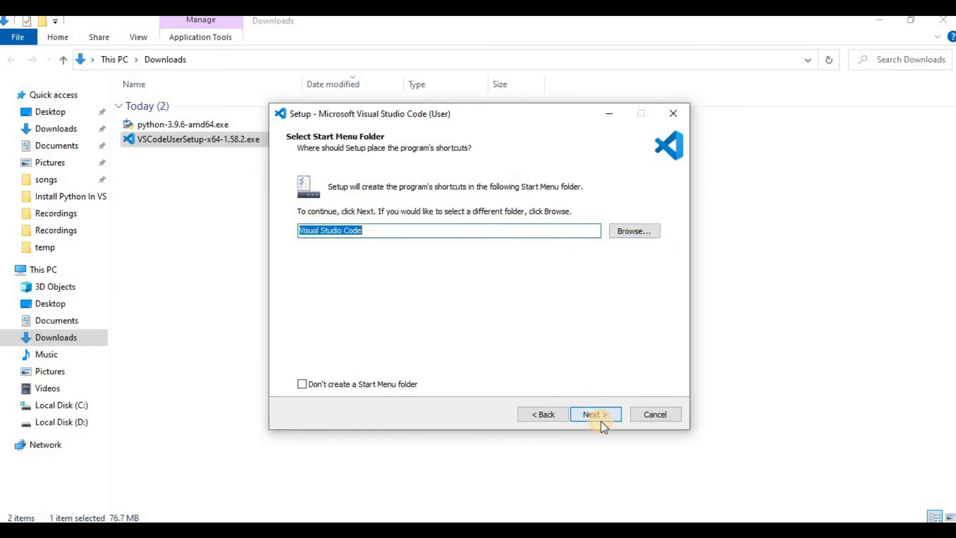
pyautogui.moveTo(395, 304)
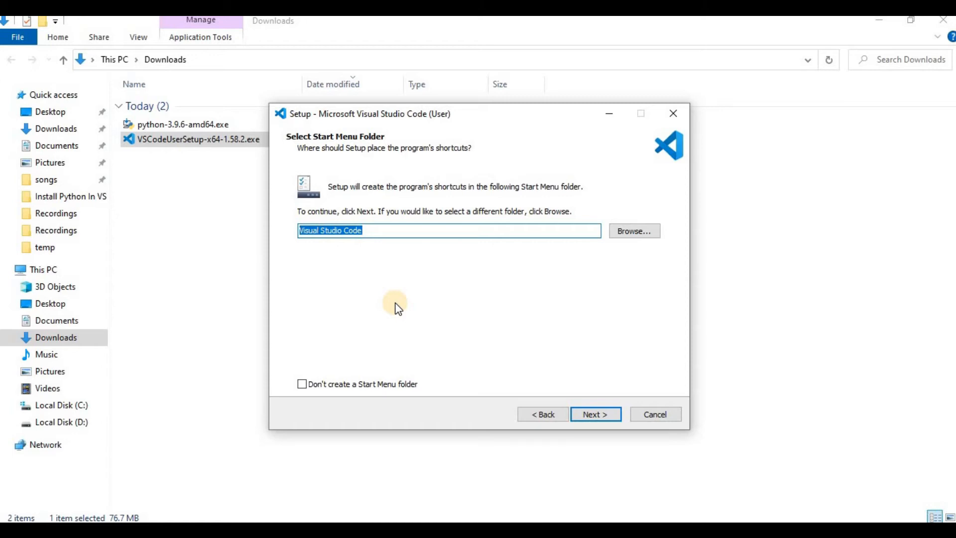
pyautogui.moveTo(372, 251)
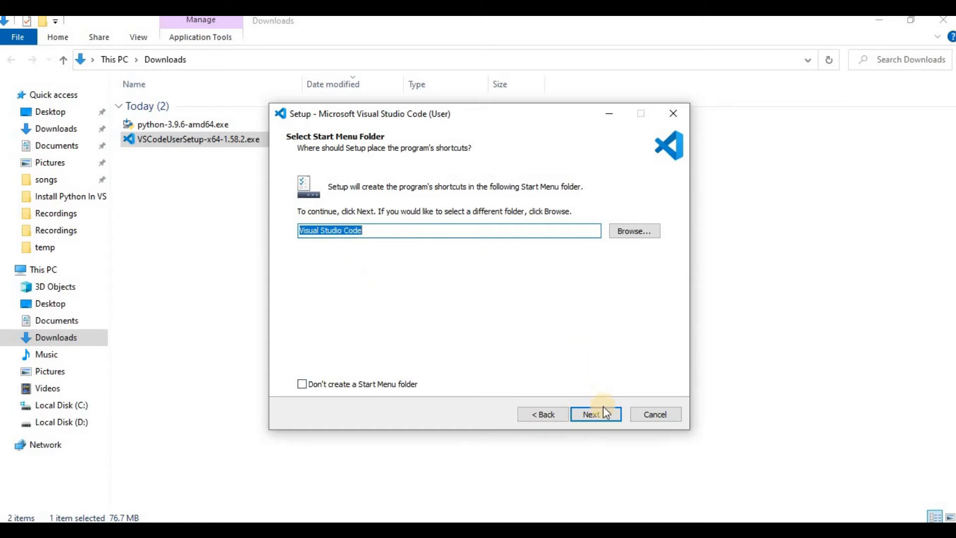
pyautogui.click(594, 414)
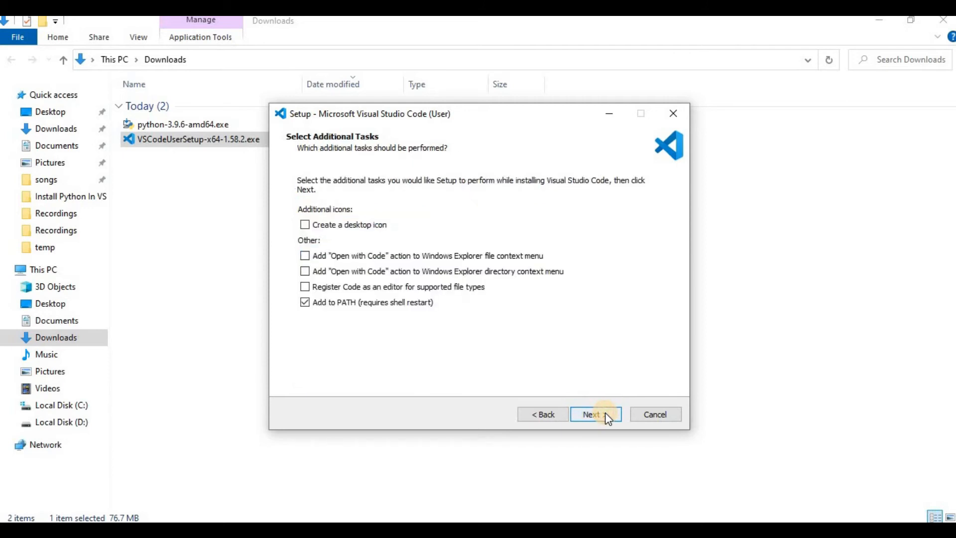
pyautogui.moveTo(408, 308)
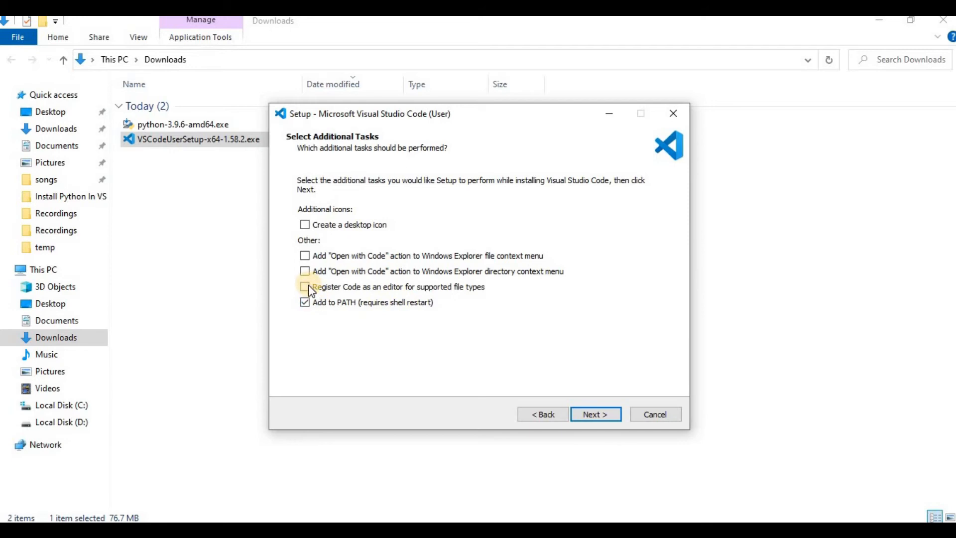
# - Enable editor registration, Open with Code and desktop icon, then reach the install summary
pyautogui.click(304, 287)
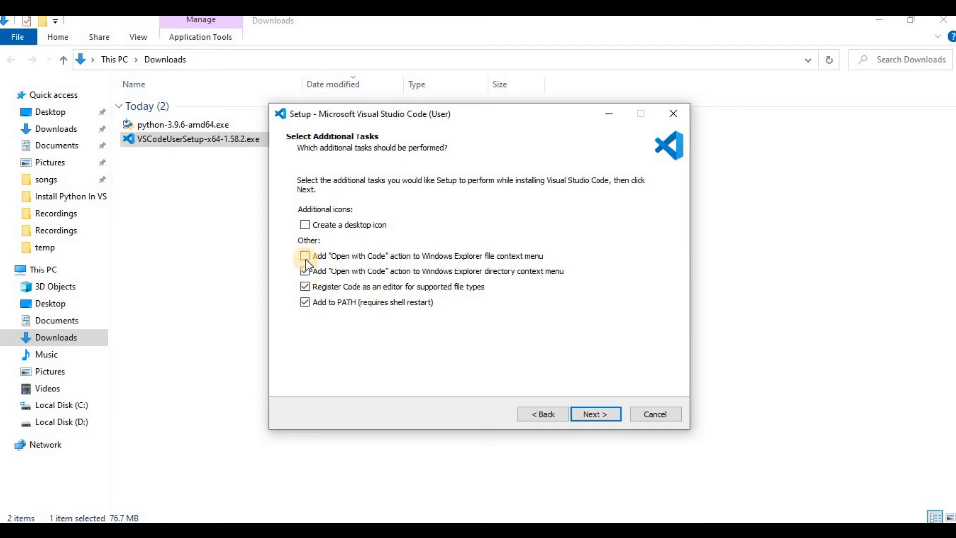
pyautogui.click(305, 255)
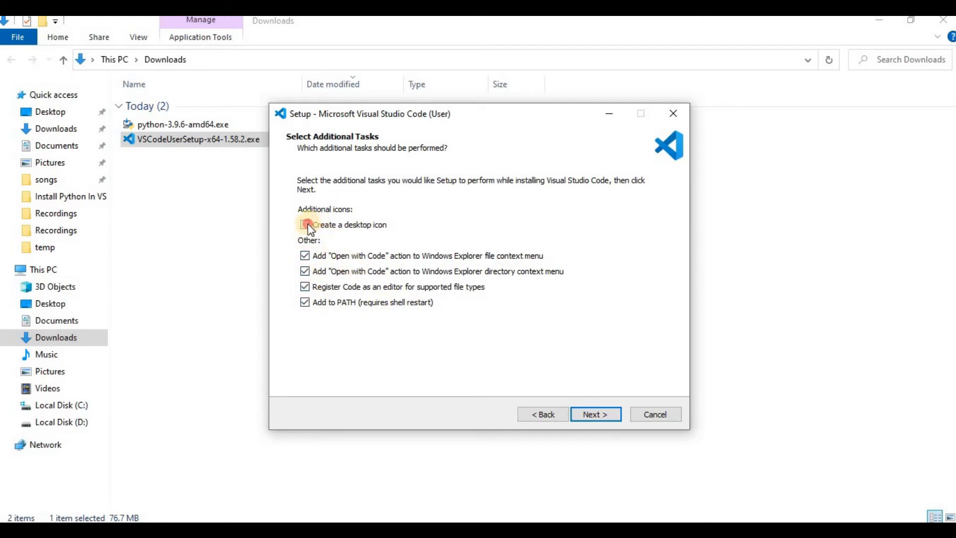
pyautogui.click(305, 225)
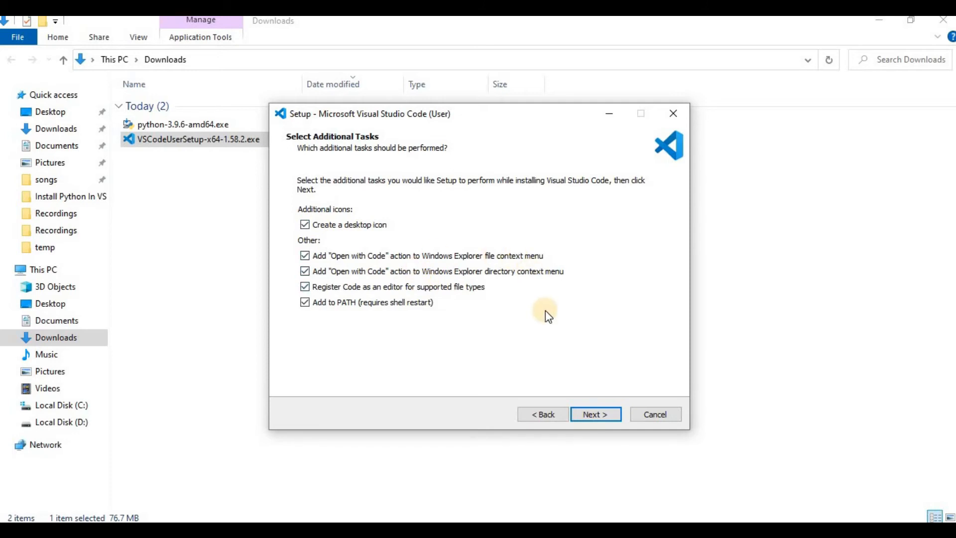
pyautogui.moveTo(596, 388)
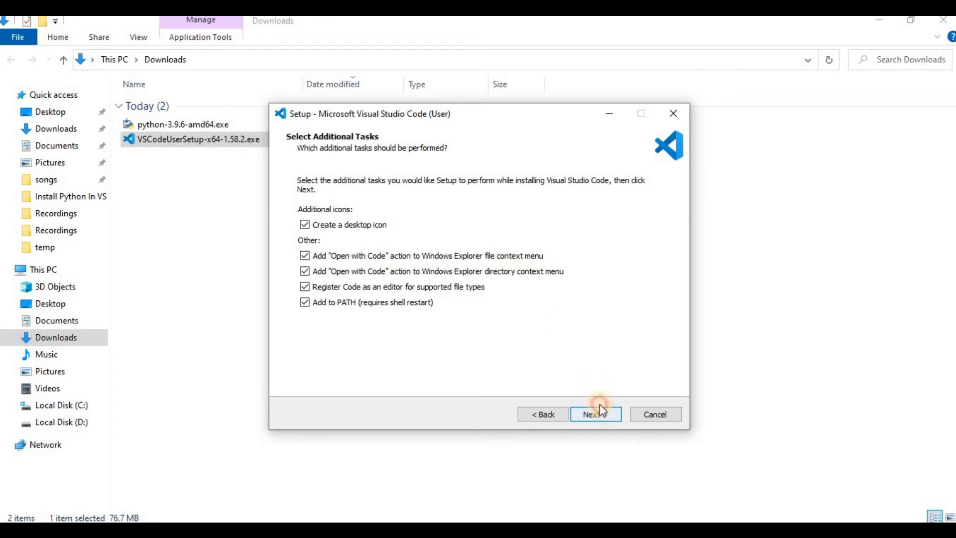
pyautogui.click(595, 414)
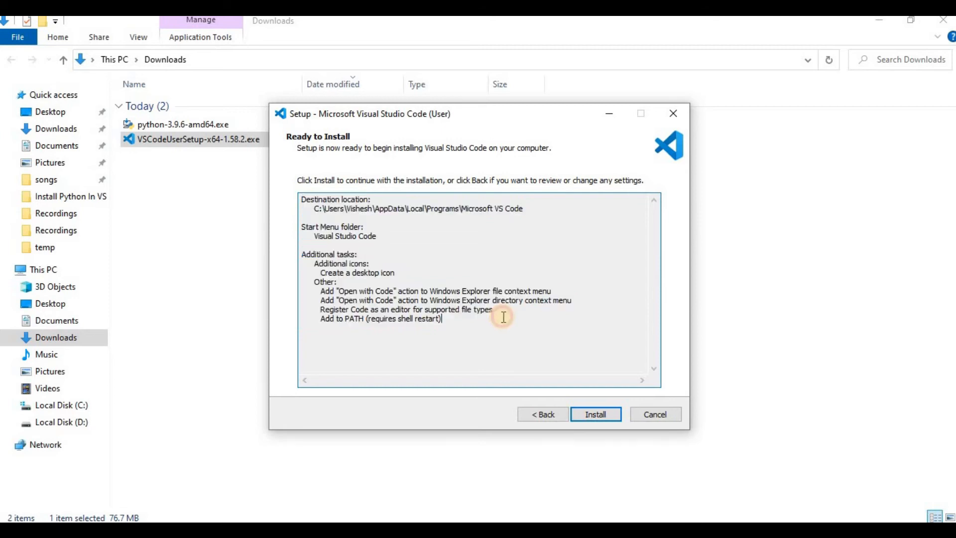
pyautogui.moveTo(561, 399)
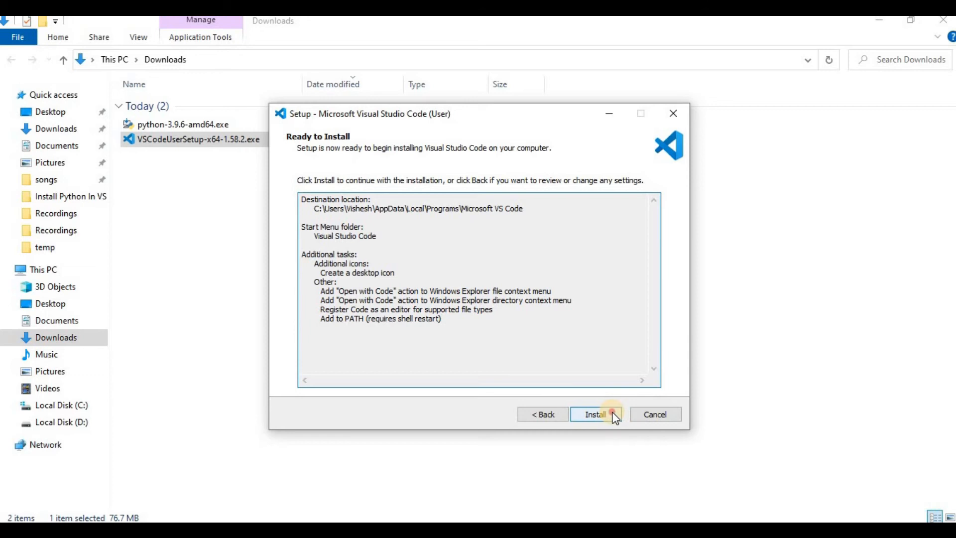
# - Install Visual Studio Code and finish the wizard with 'Launch Visual Studio Code' checked
pyautogui.click(596, 414)
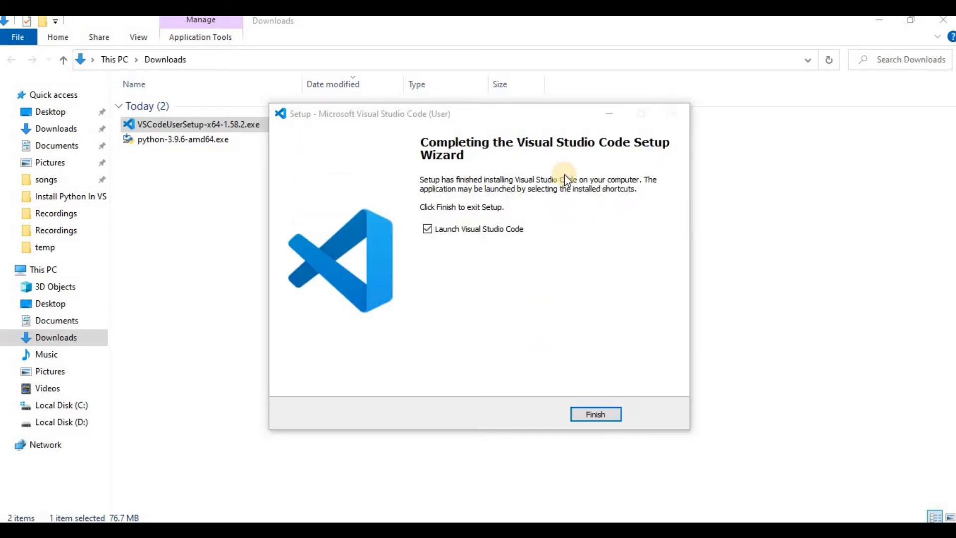
pyautogui.moveTo(538, 160)
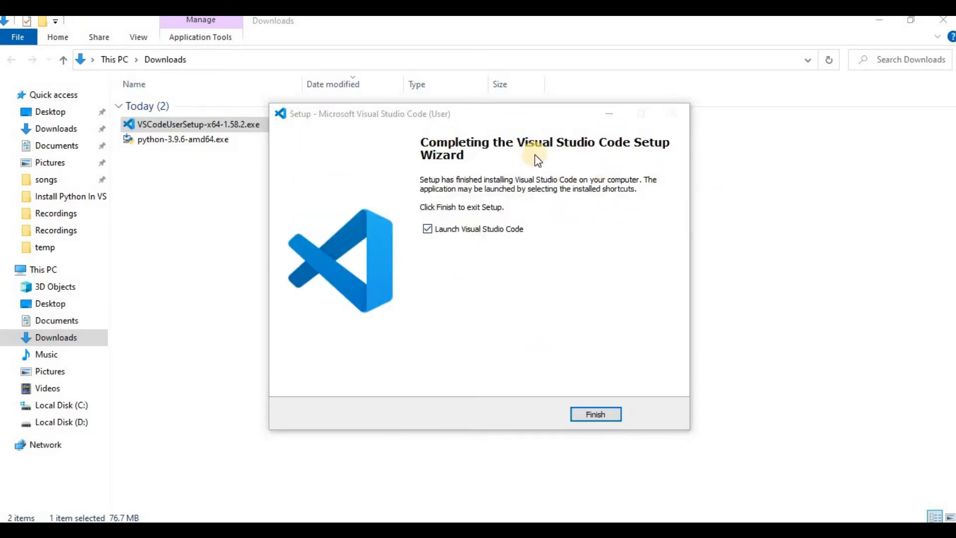
pyautogui.moveTo(539, 282)
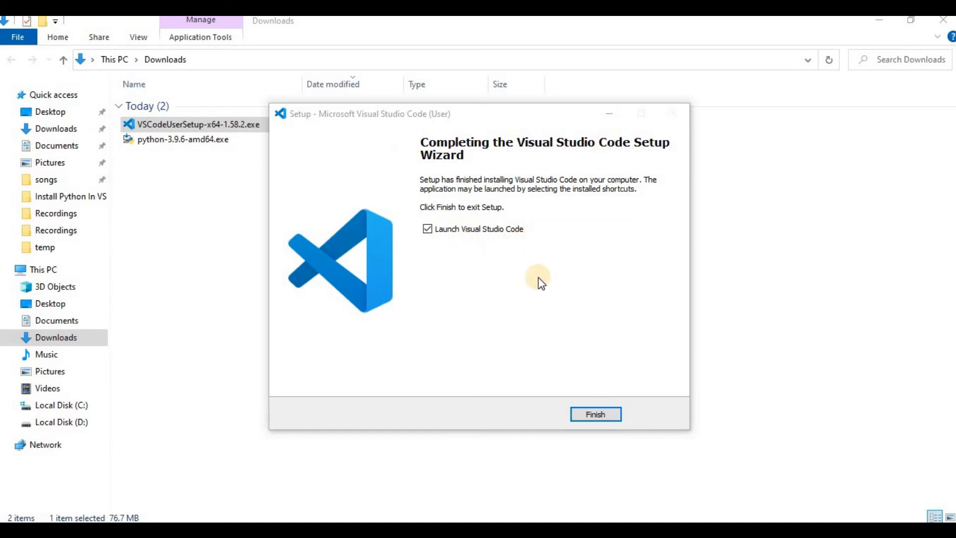
pyautogui.moveTo(595, 414)
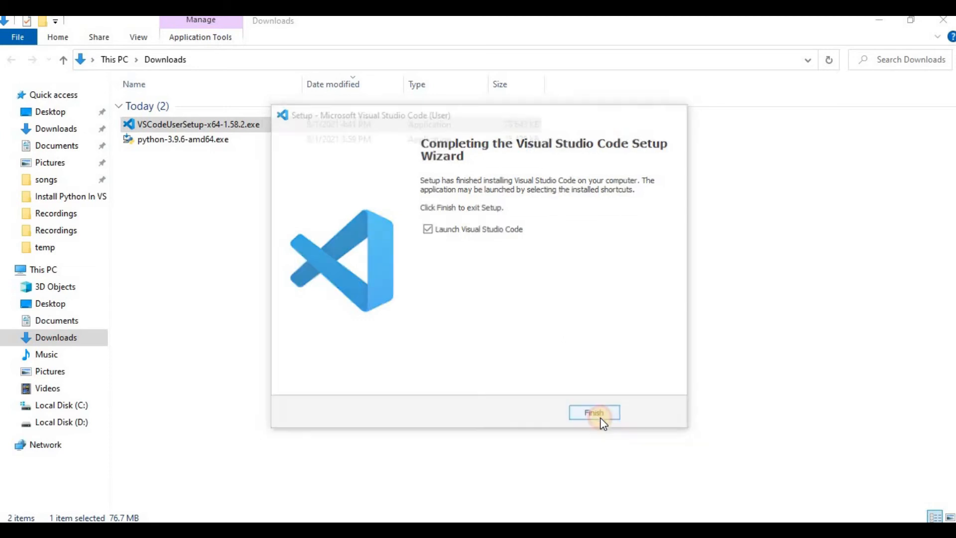
pyautogui.click(594, 412)
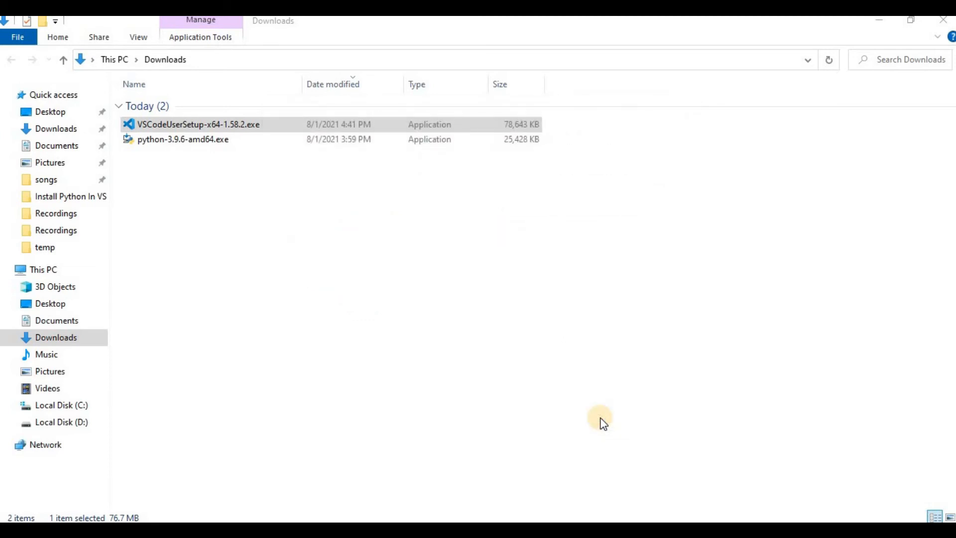
# - Open the temp folder in Visual Studio Code from File Explorer
pyautogui.doubleClick(198, 124)
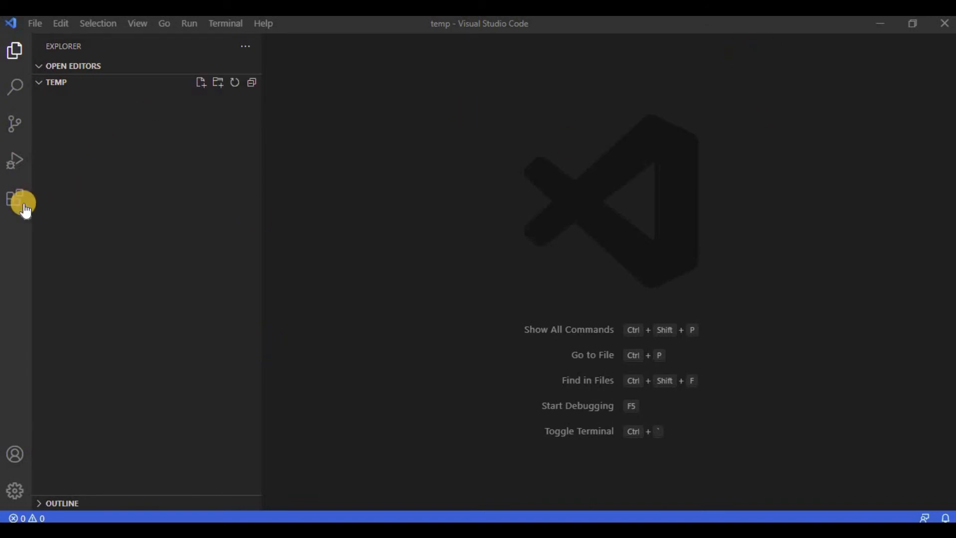
# - Search extensions for 'python', install Microsoft's Python extension, and return to the Explorer view
pyautogui.click(14, 197)
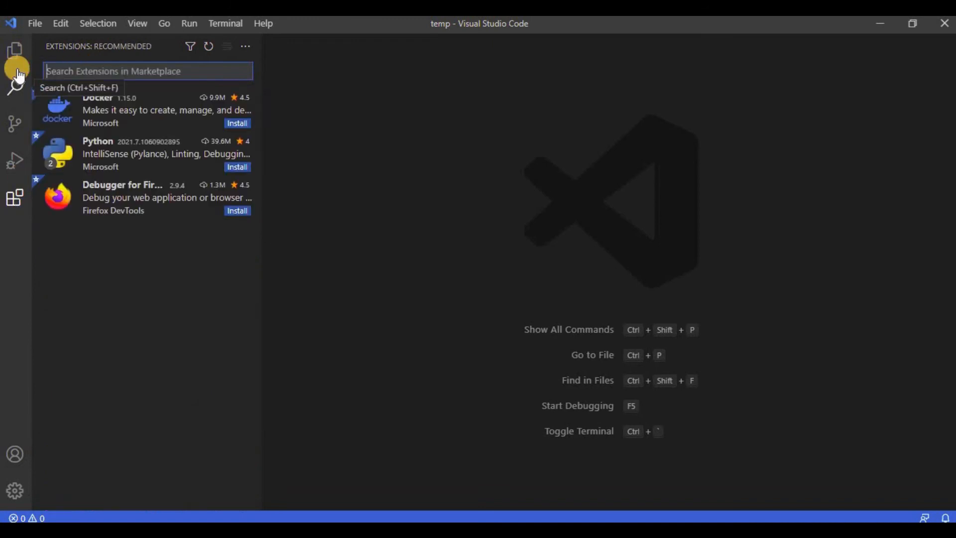
pyautogui.write('python')
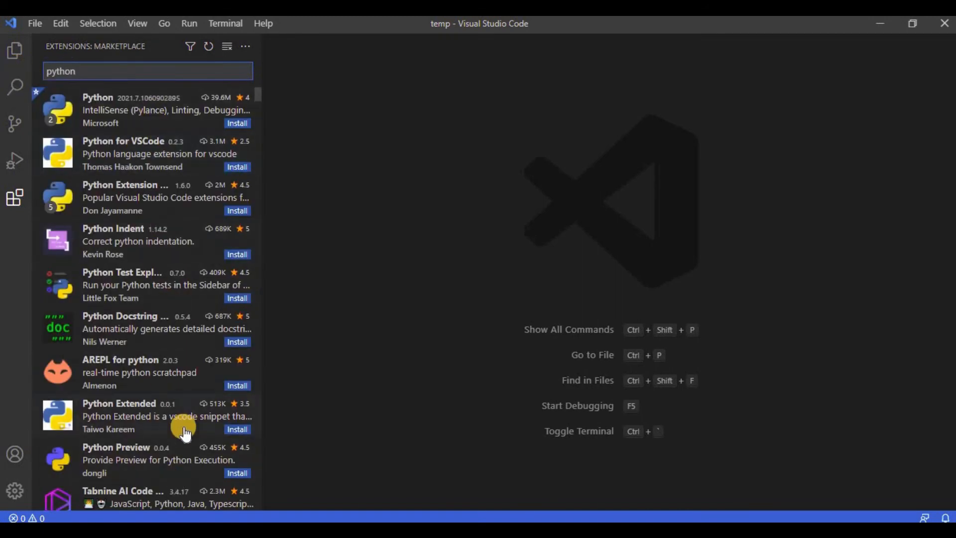
pyautogui.moveTo(168, 125)
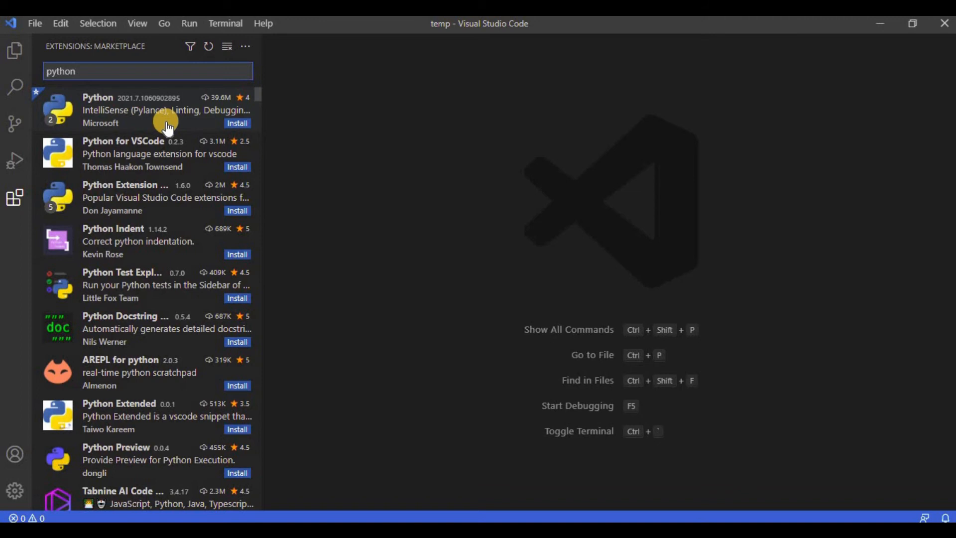
pyautogui.moveTo(152, 106)
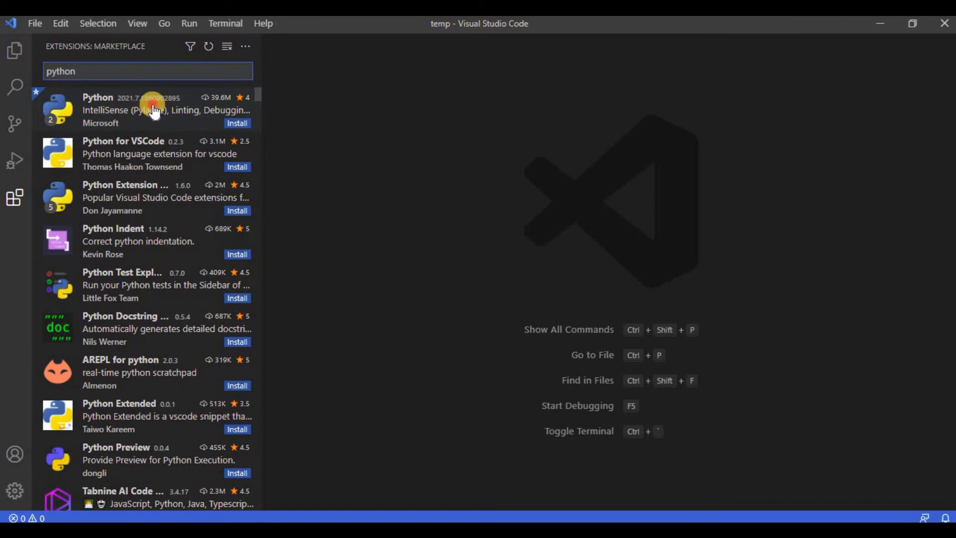
pyautogui.click(152, 109)
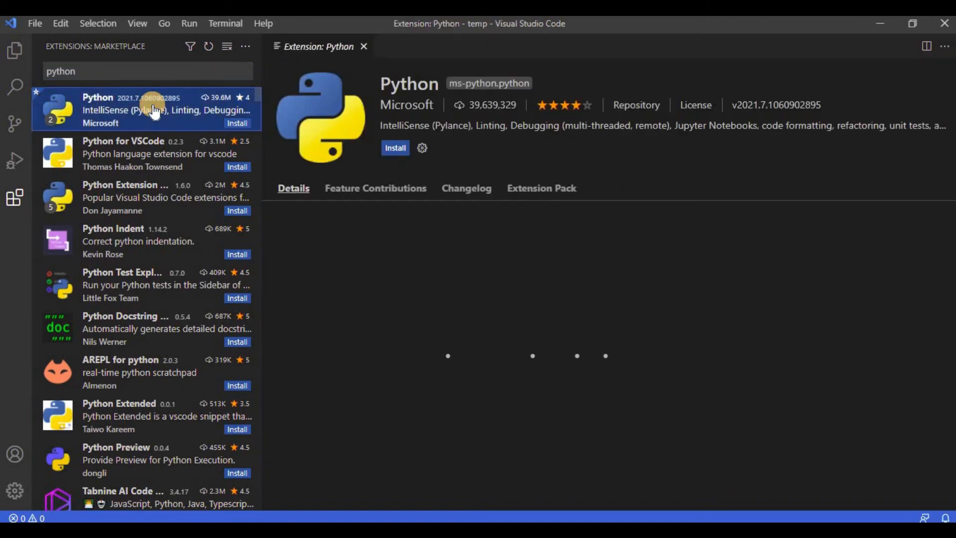
pyautogui.moveTo(335, 91)
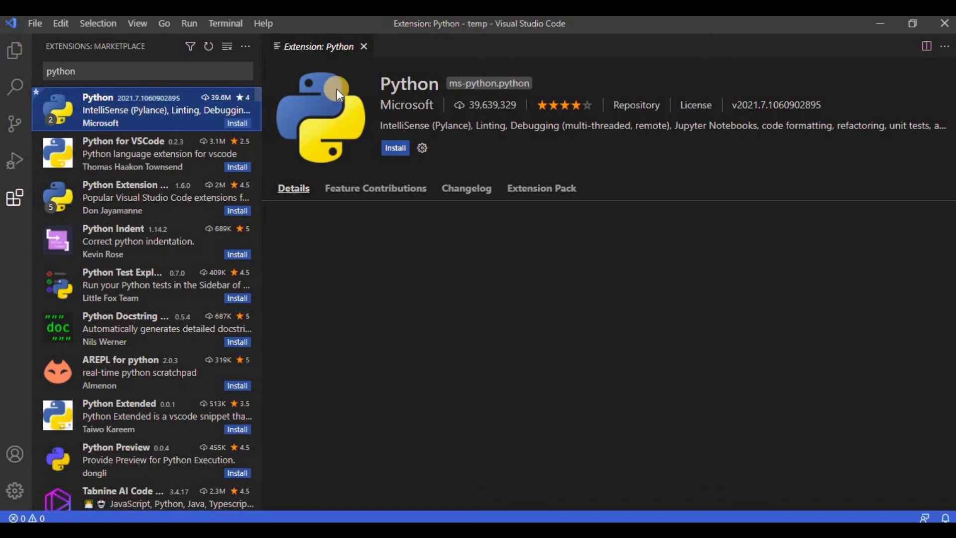
pyautogui.moveTo(455, 277)
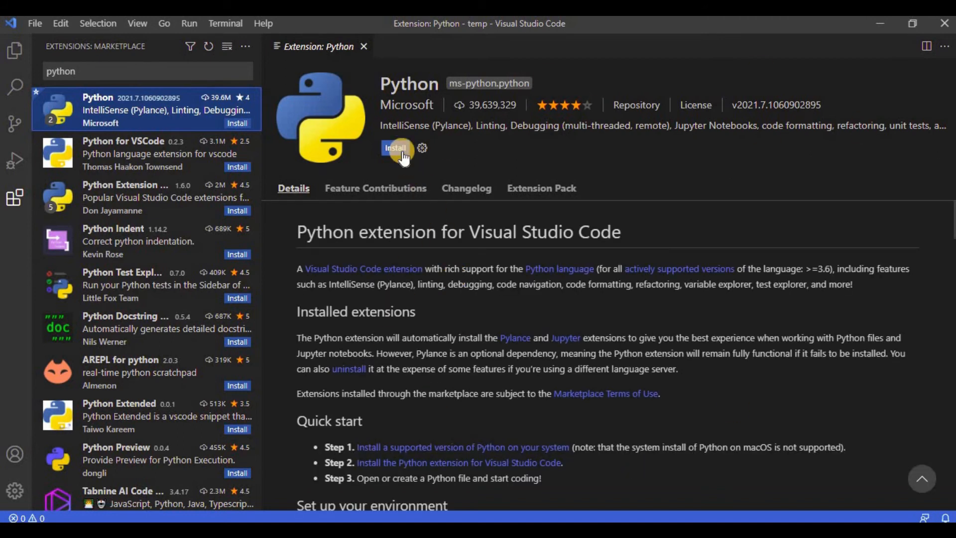
pyautogui.click(396, 147)
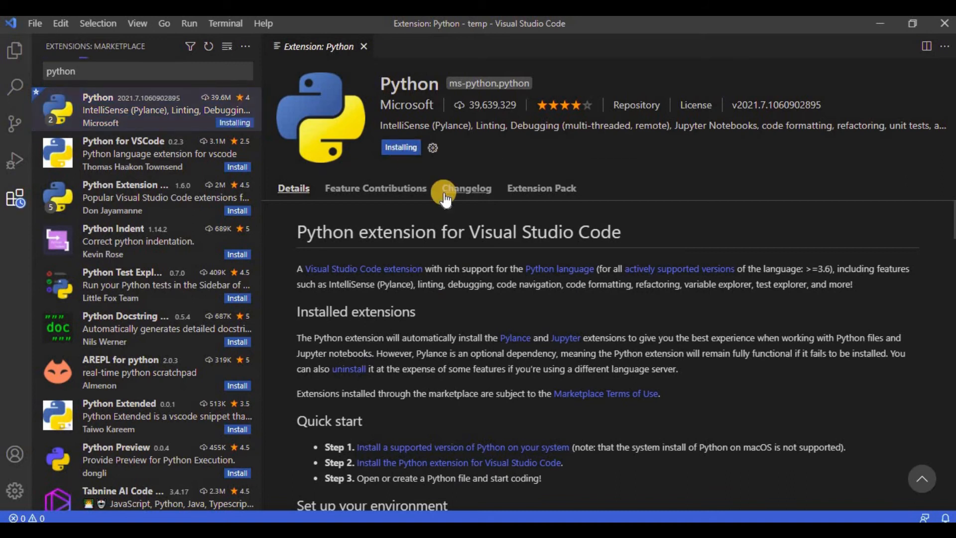
pyautogui.moveTo(430, 193)
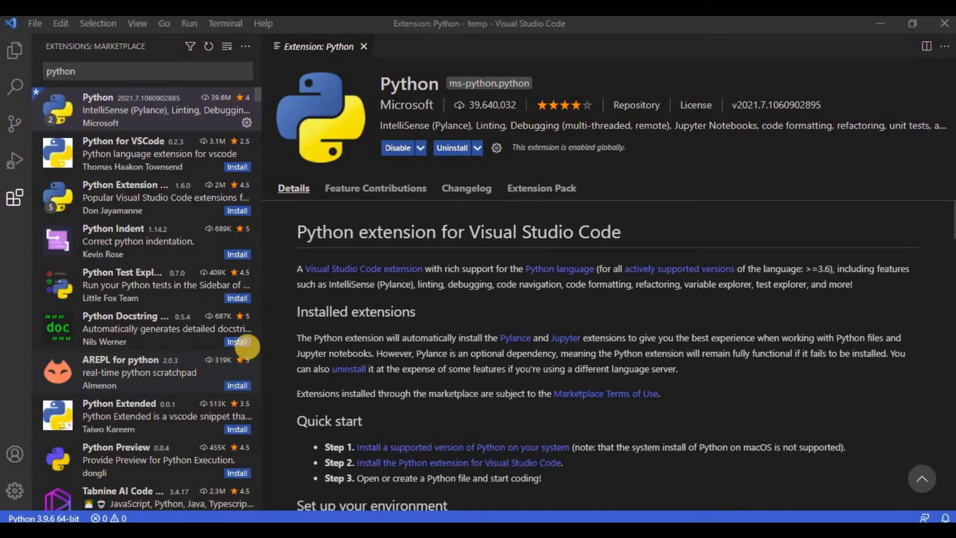
pyautogui.moveTo(256, 273)
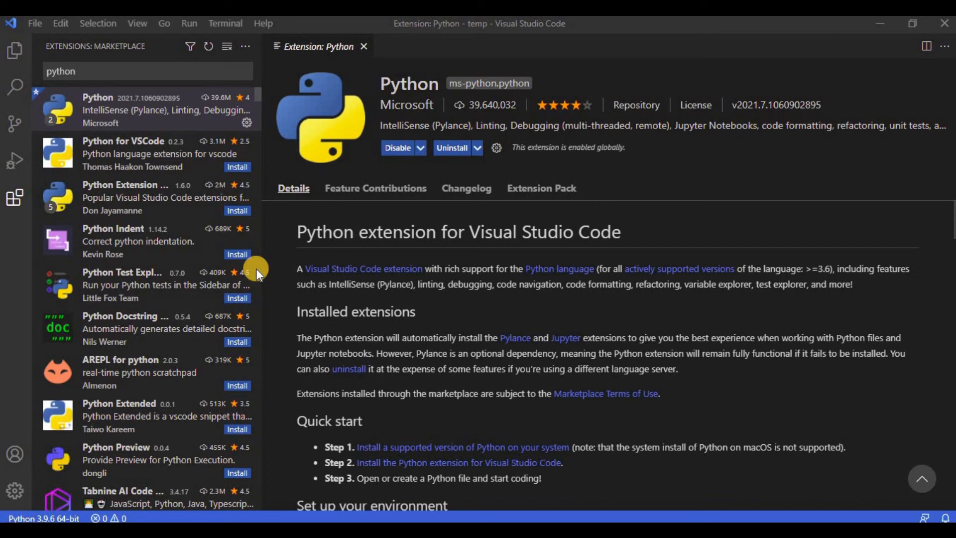
pyautogui.moveTo(15, 58)
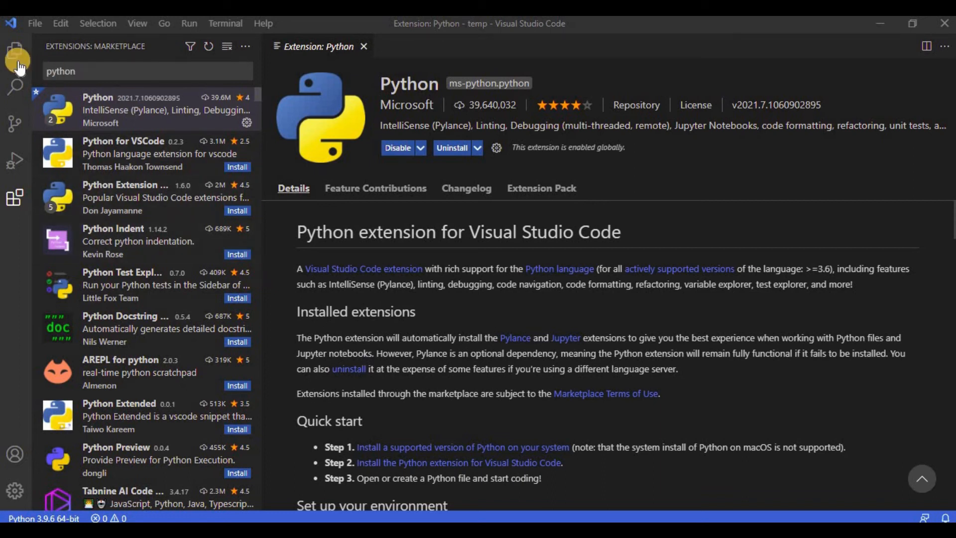
pyautogui.click(14, 58)
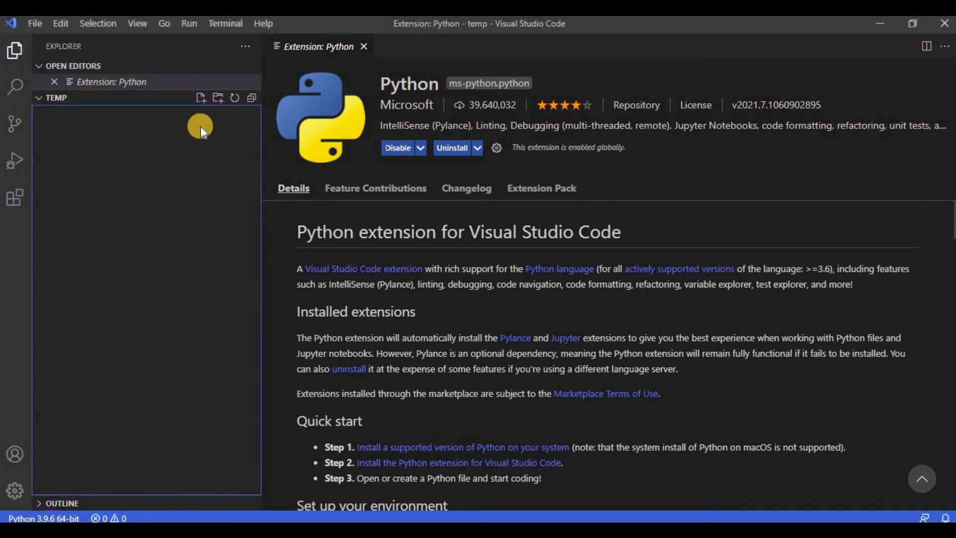
# - Create test.py in the temp folder with a print statement urging viewers to like, subscribe and share, and save it
pyautogui.click(201, 98)
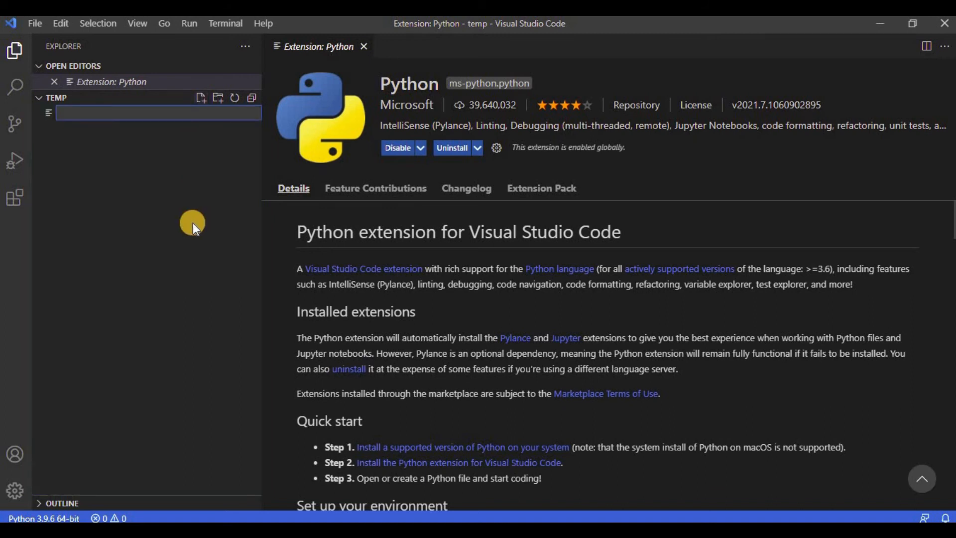
pyautogui.write('test.py')
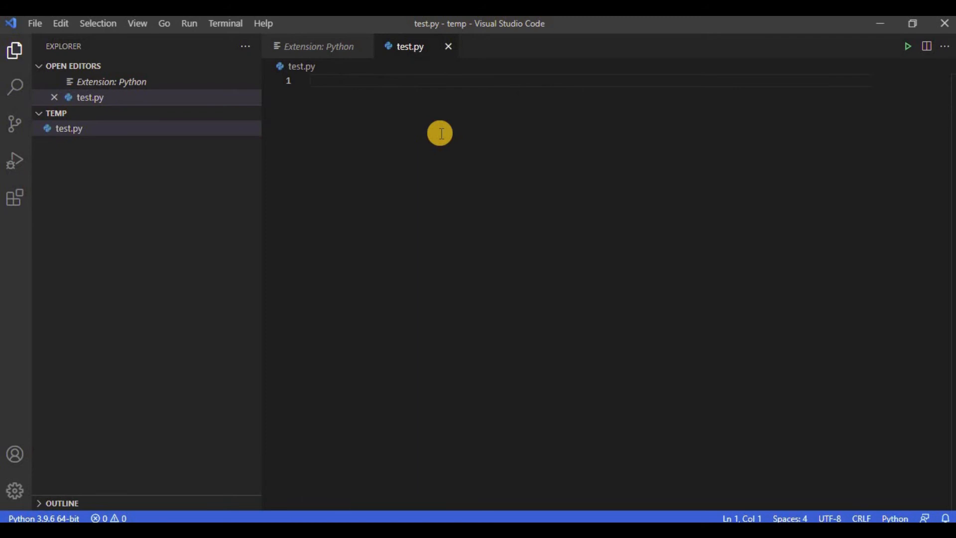
pyautogui.write('pr')
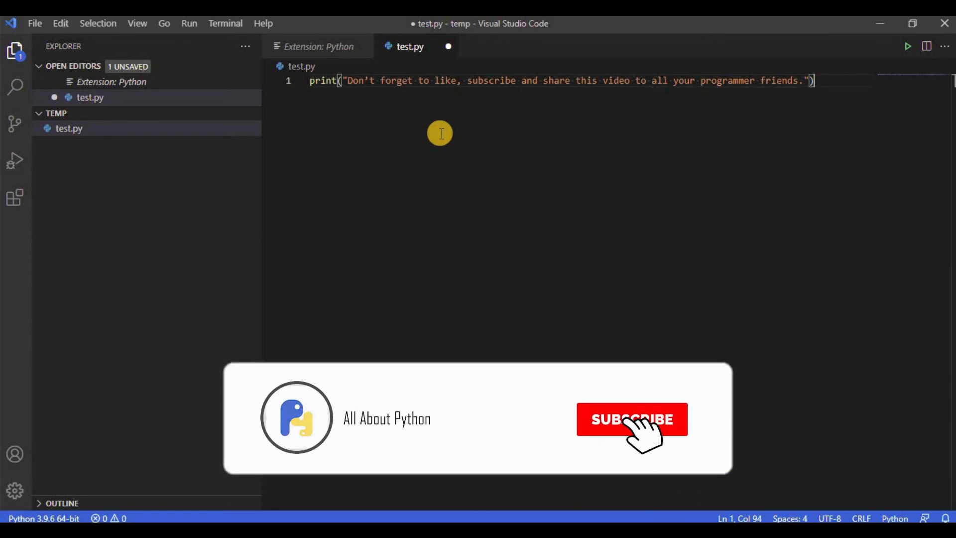
pyautogui.click(632, 419)
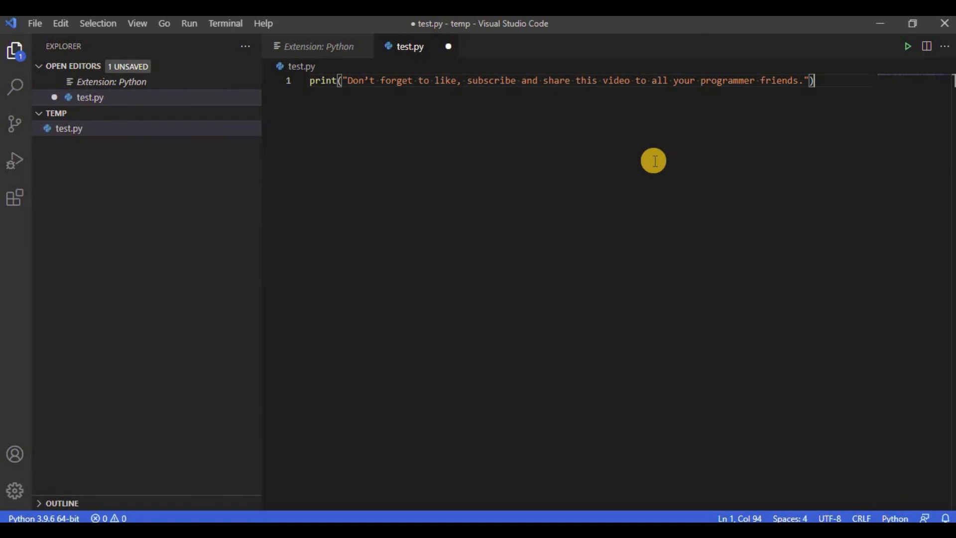
pyautogui.press('ctrl+s')
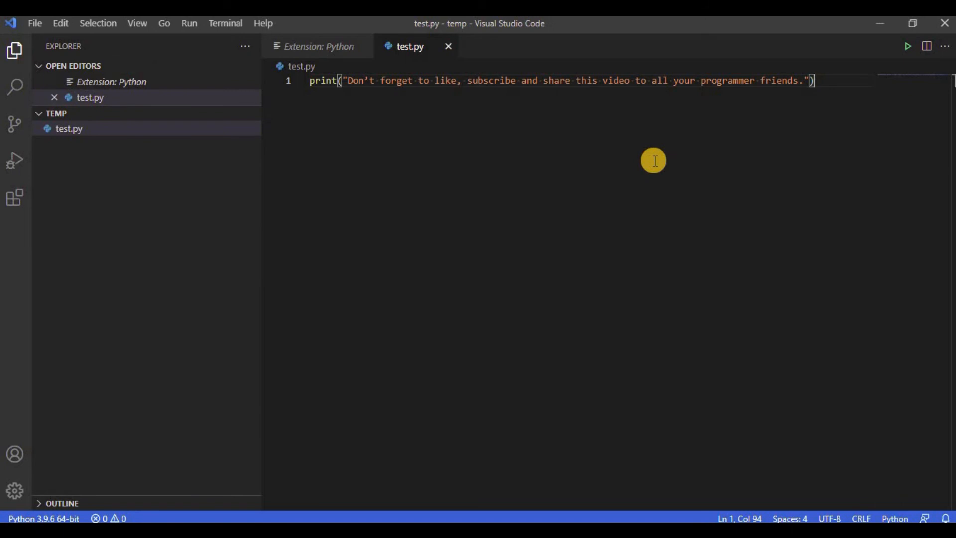
pyautogui.moveTo(496, 132)
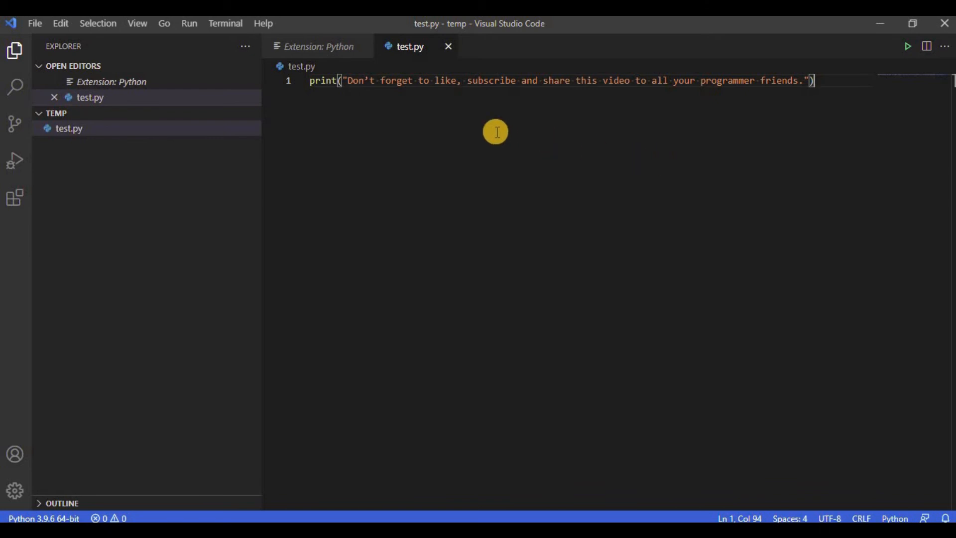
# - Run test.py without debugging to print the like, subscribe and share reminder in the terminal
pyautogui.click(189, 23)
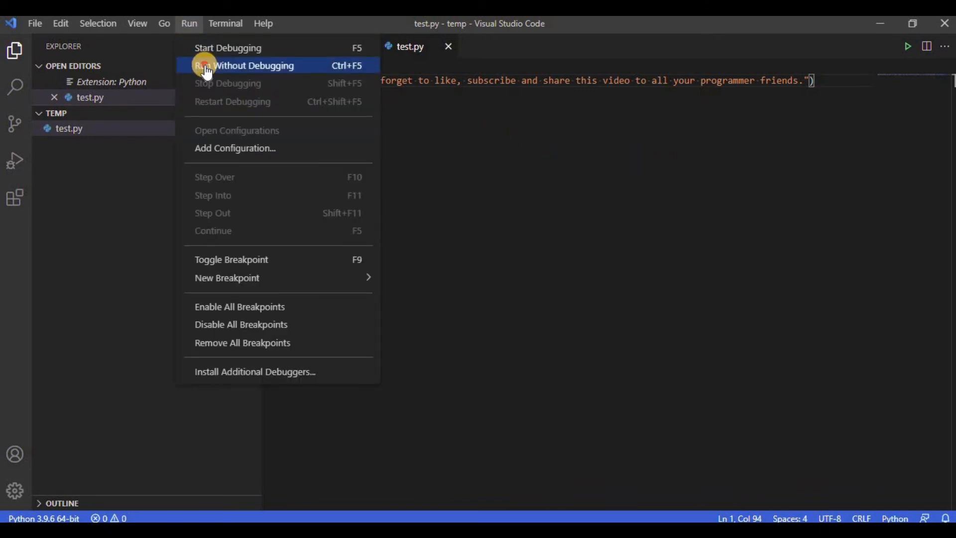
pyautogui.click(244, 66)
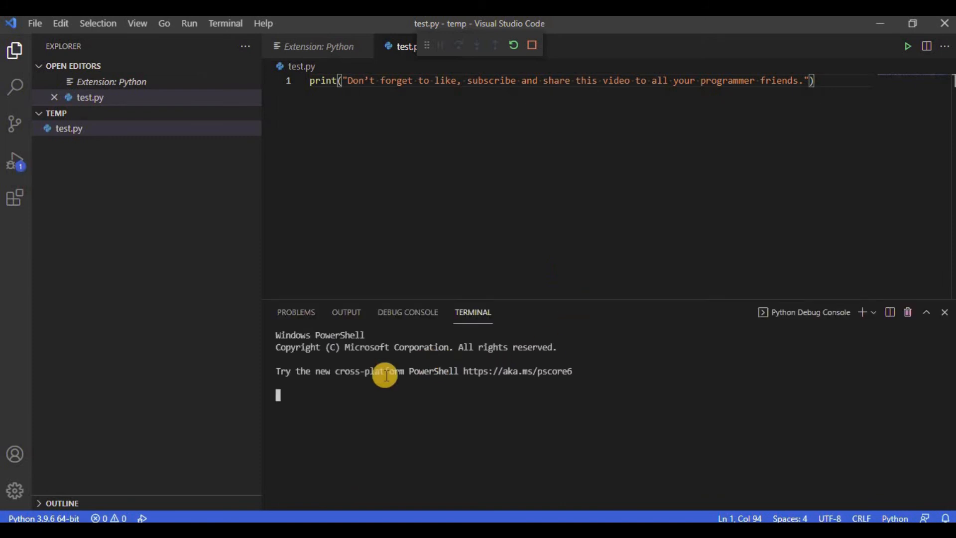
pyautogui.click(908, 46)
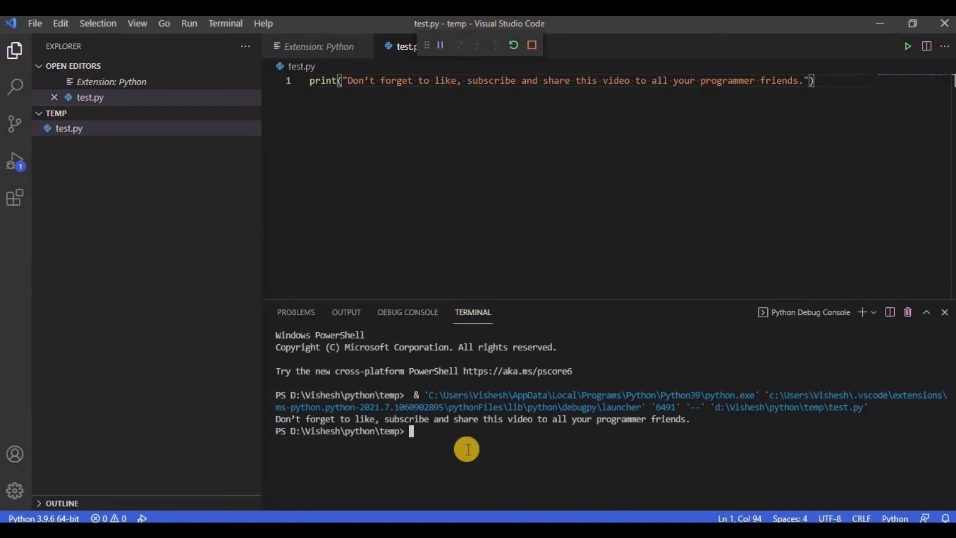